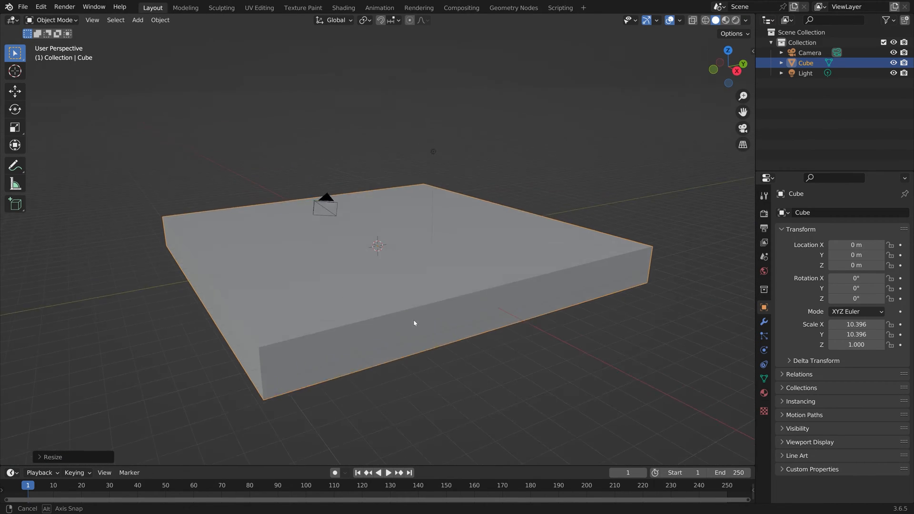
Delete the slab's top face in Edit Mode so it becomes an open tray.
key("Tab")
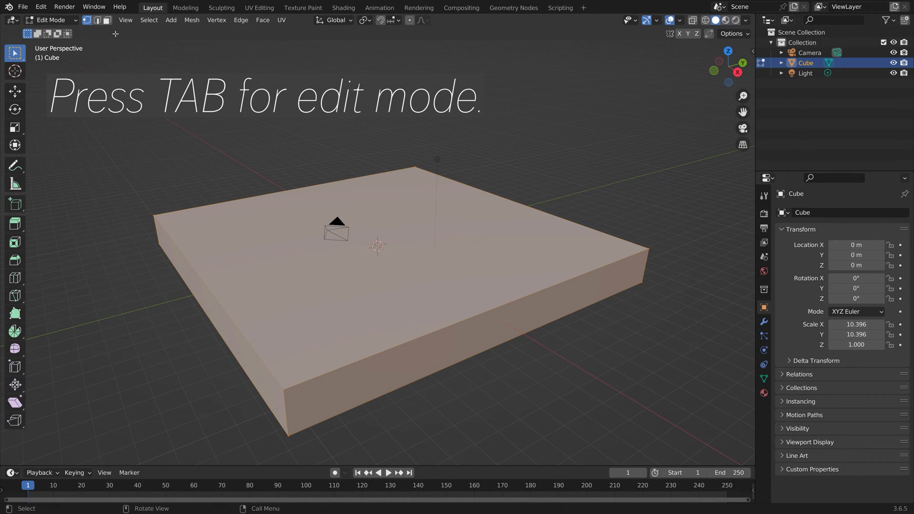
key("x")
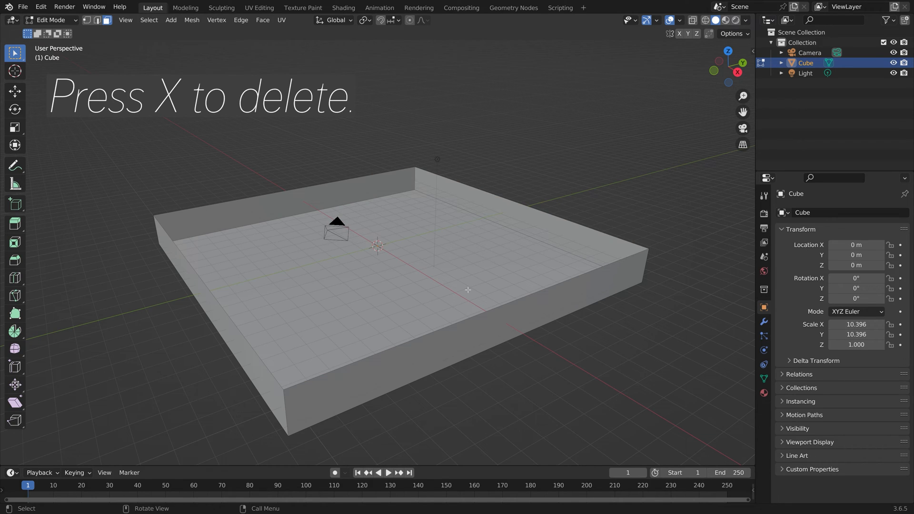
key("s")
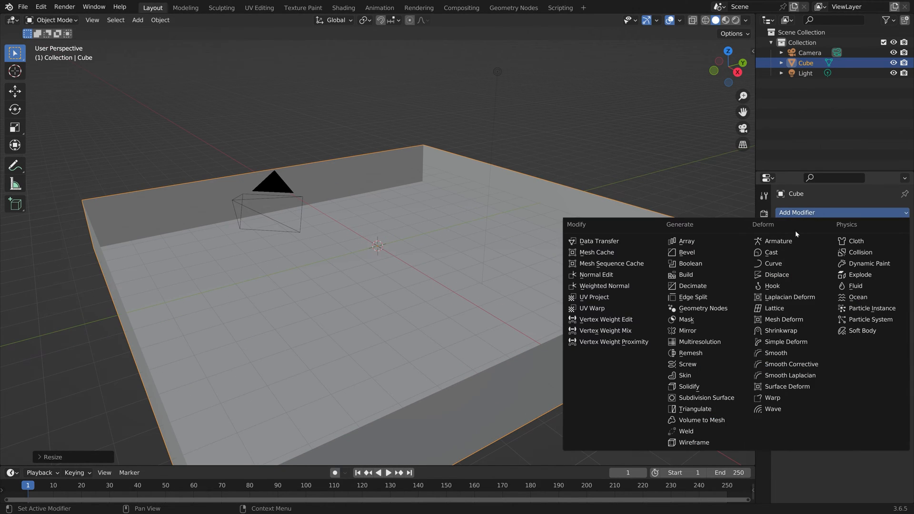
Add a Solidify modifier and raise its Thickness to give the tray real walls.
left_click(688, 385)
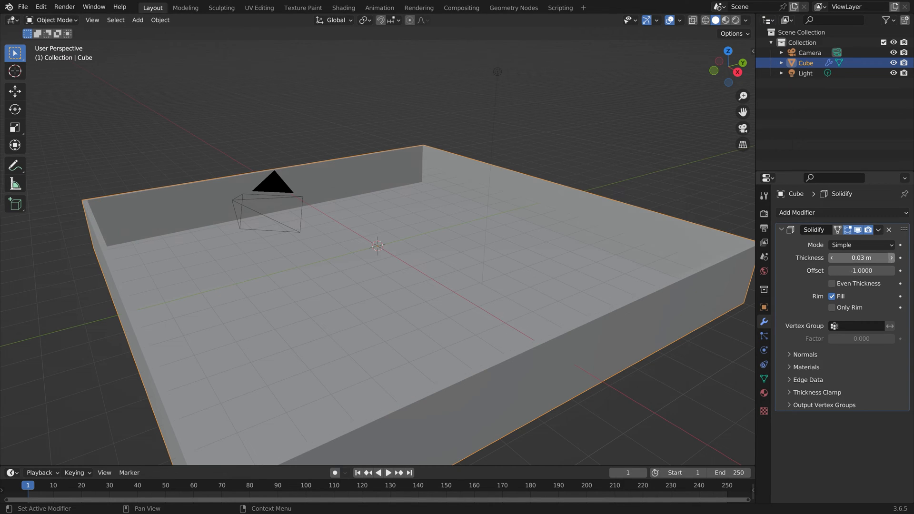
left_click_drag(863, 258, 879, 258)
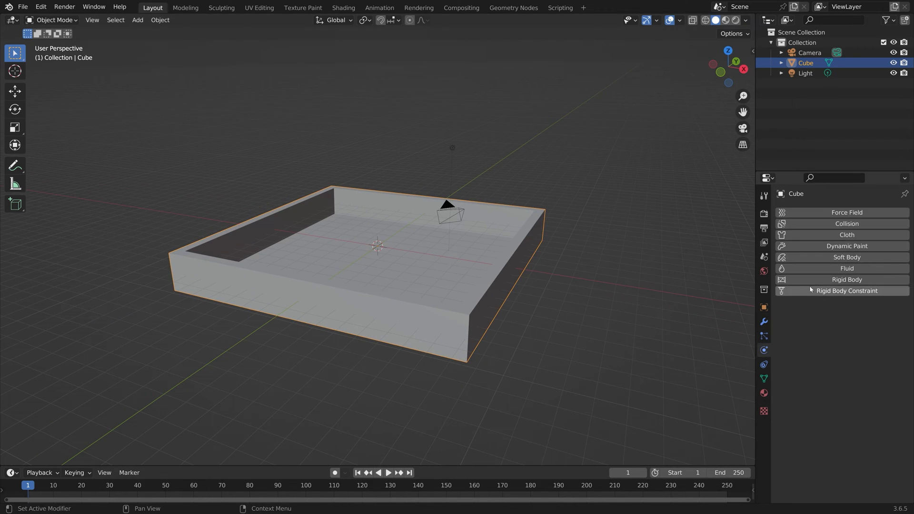
Give the tray Fluid physics as an Effector with 2 sampling substeps and Is Planar on.
left_click(846, 268)
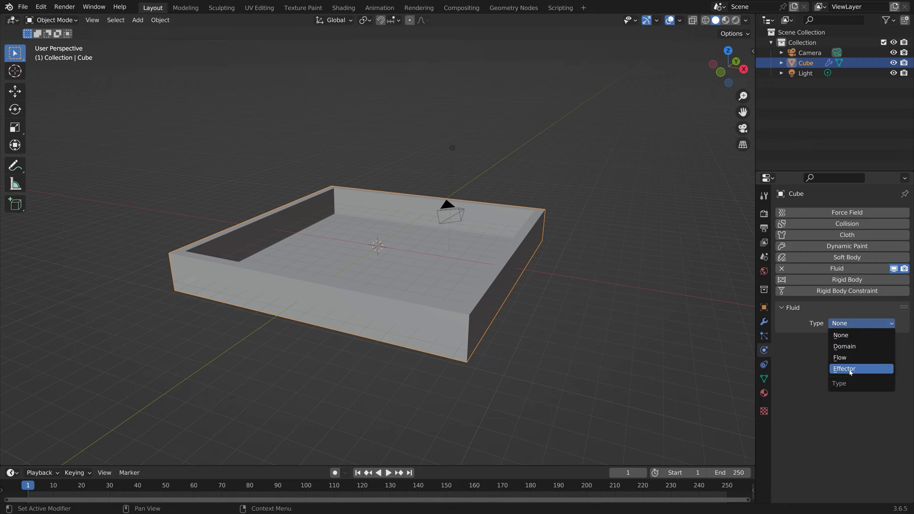
left_click(844, 368)
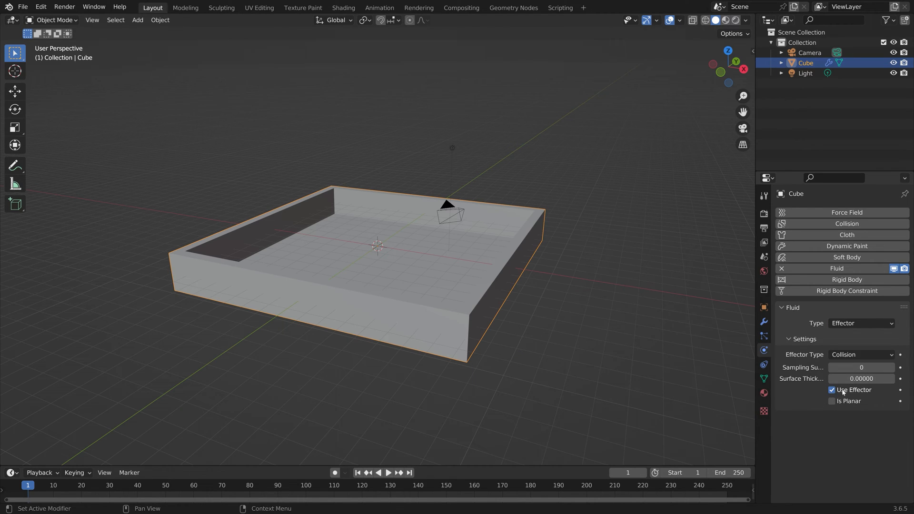
left_click(890, 368)
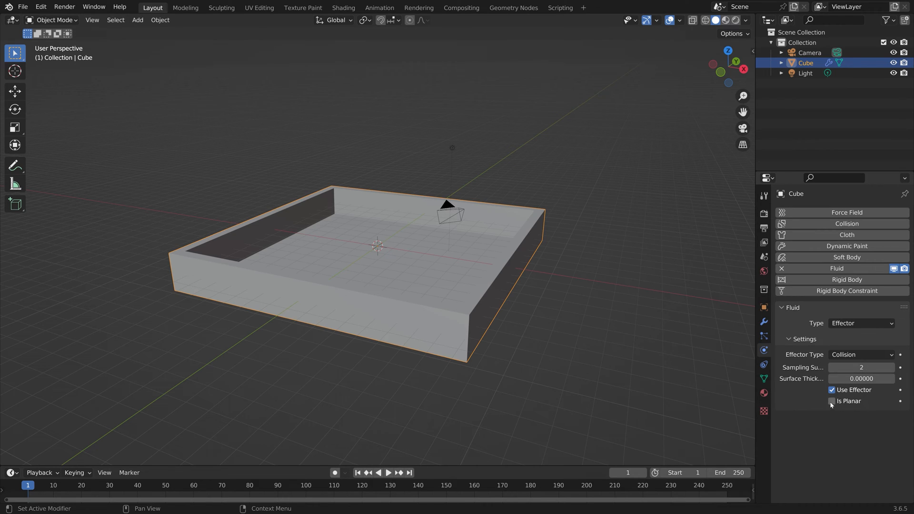
left_click(832, 401)
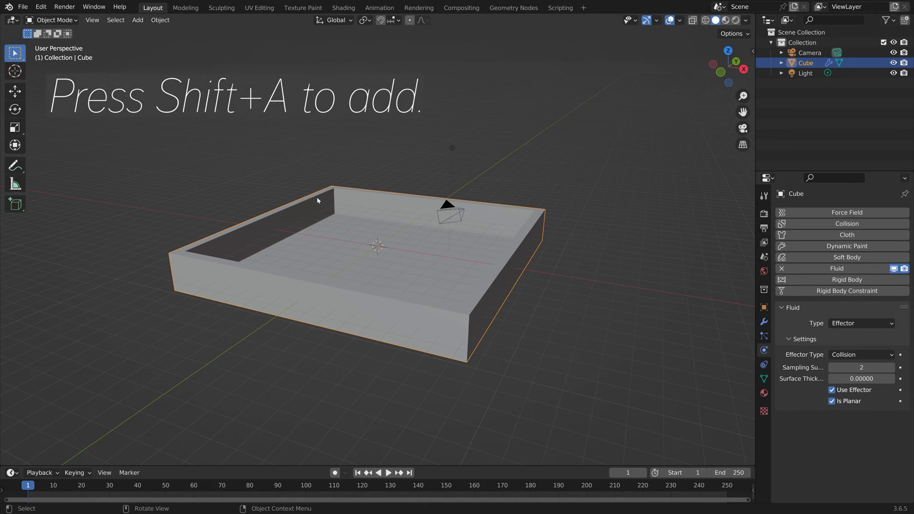
Add a cylinder, raise it above the tray edge and scale it into a small sideways disc.
key("shift+a")
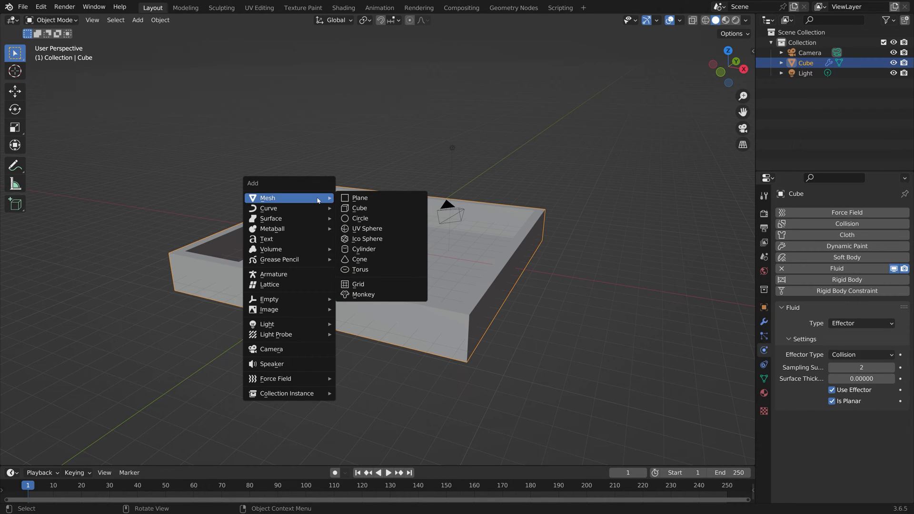
mouse_move(366, 227)
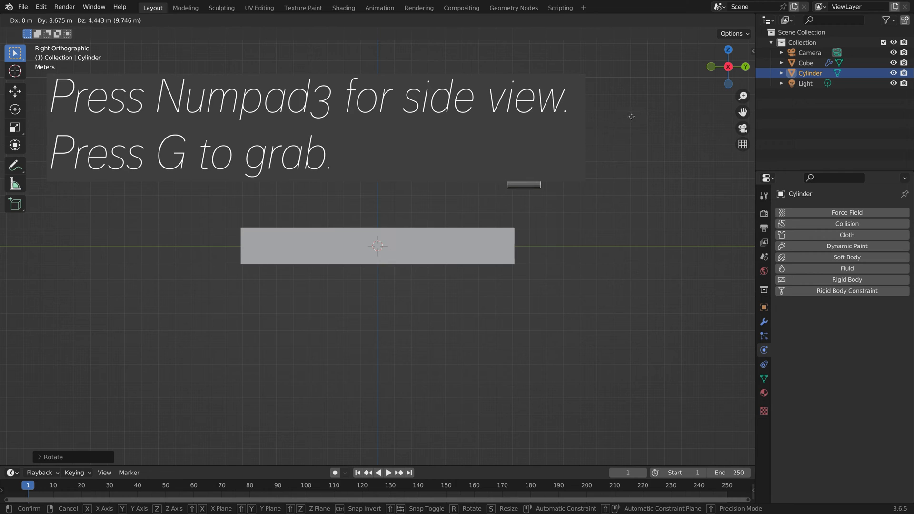
key("s")
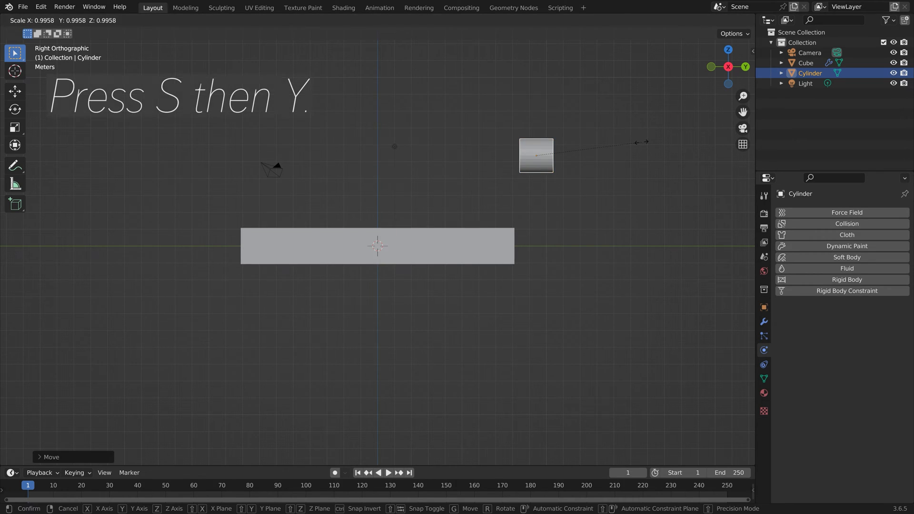
key("y")
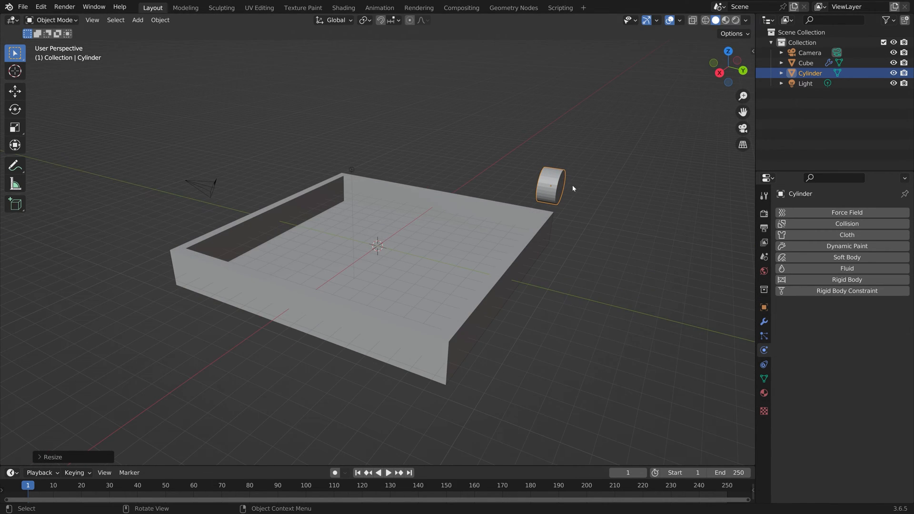
key("s")
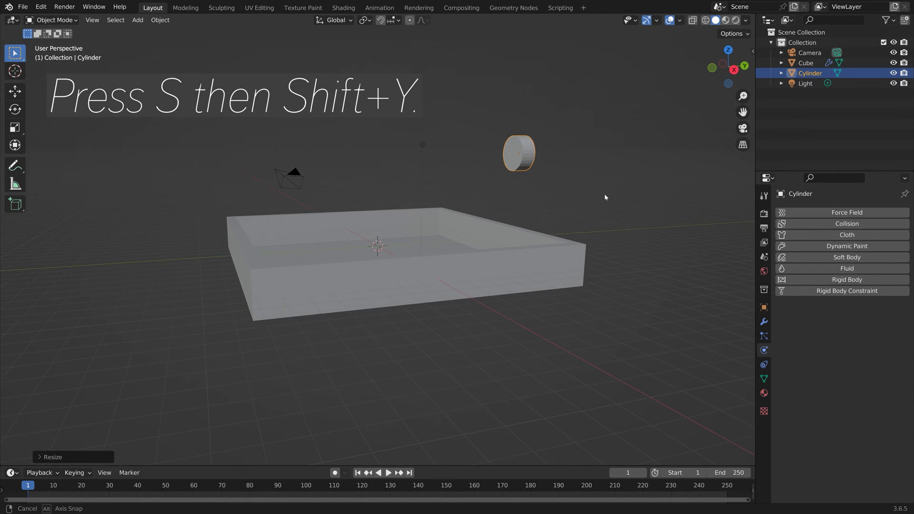
mouse_move(763, 321)
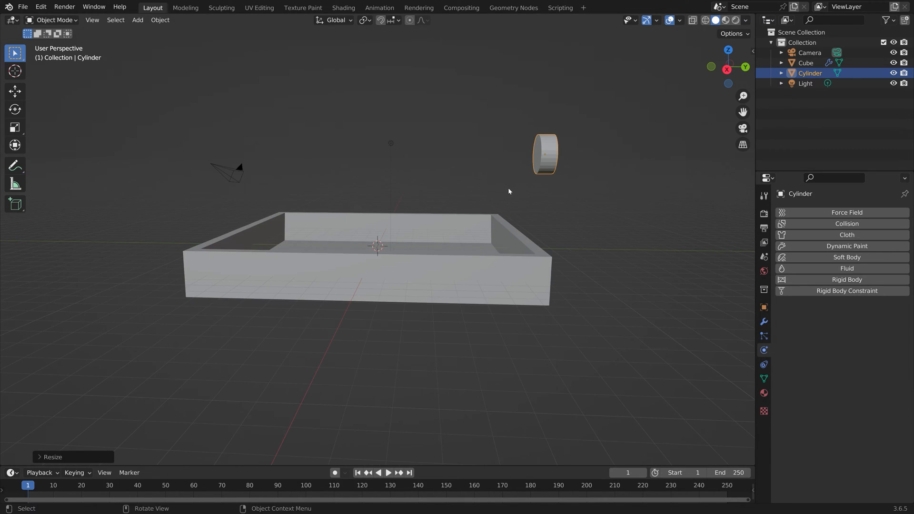
Give the cylinder Fluid physics as a Liquid Inflow flow source with 2 substeps.
left_click(846, 268)
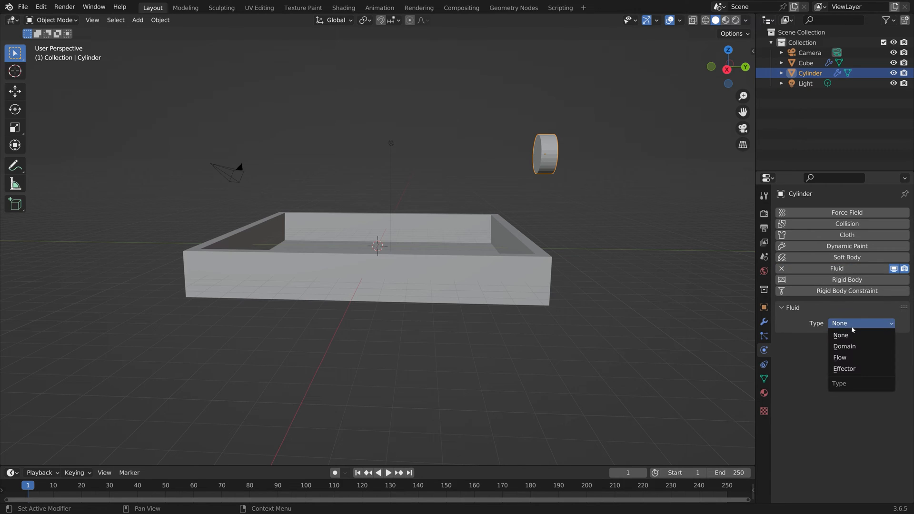
left_click(840, 357)
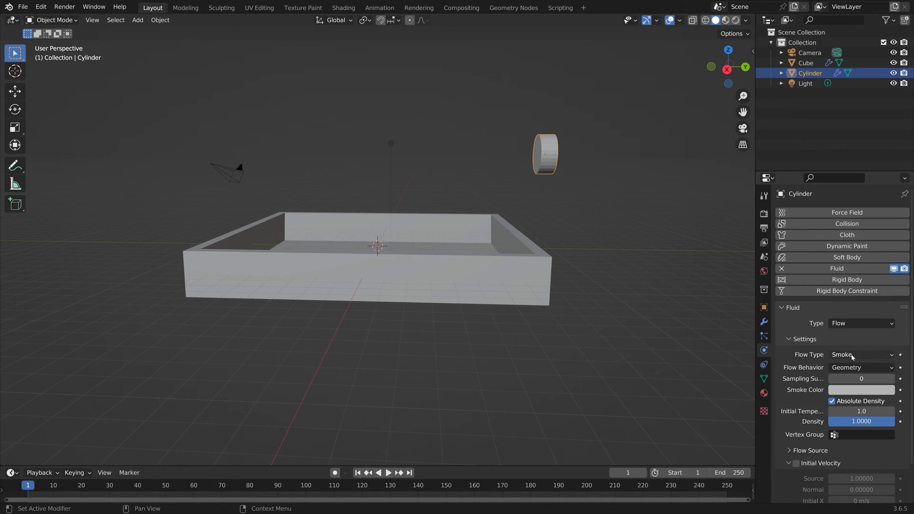
left_click(861, 354)
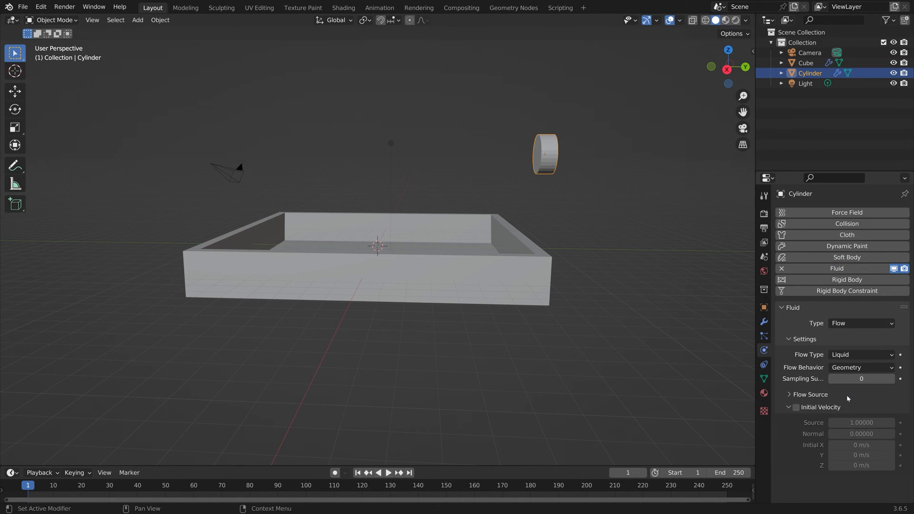
left_click(859, 367)
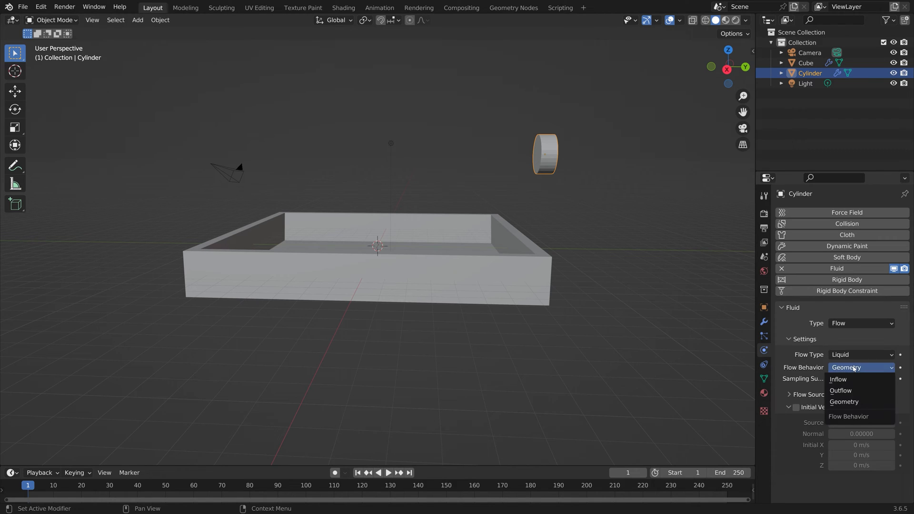
left_click(837, 380)
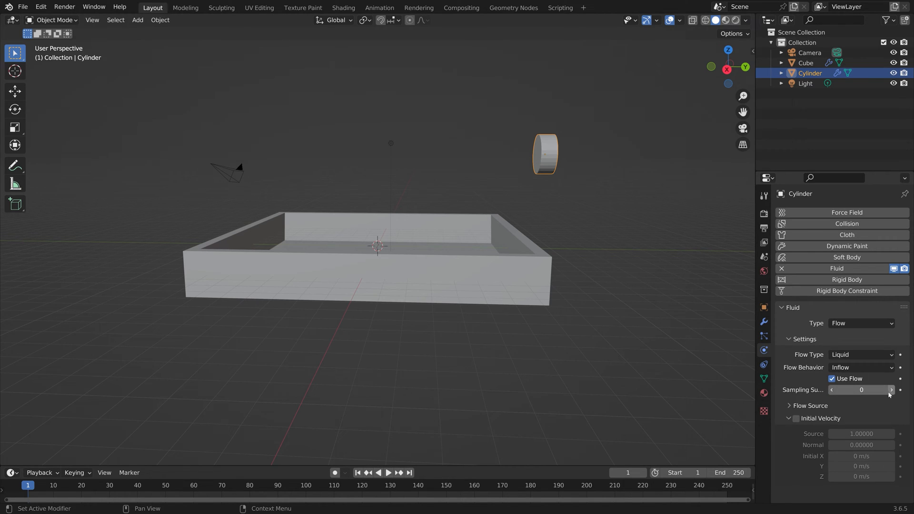
left_click(891, 389)
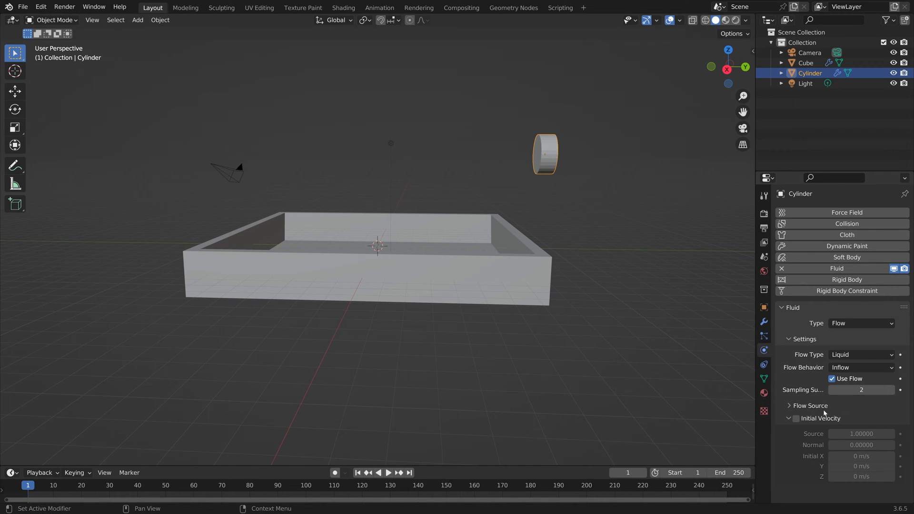
Enable Initial Velocity with Y set to -4 m/s, then add a new cube.
left_click(795, 418)
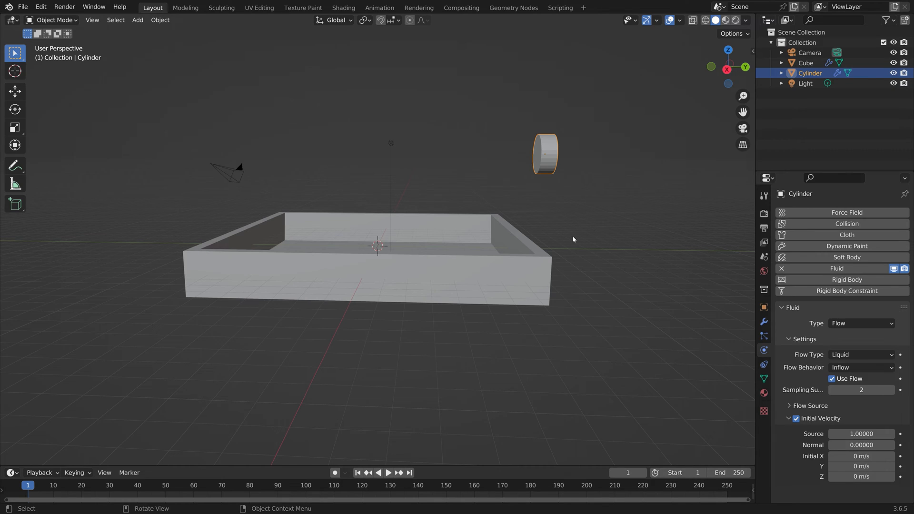
key("g")
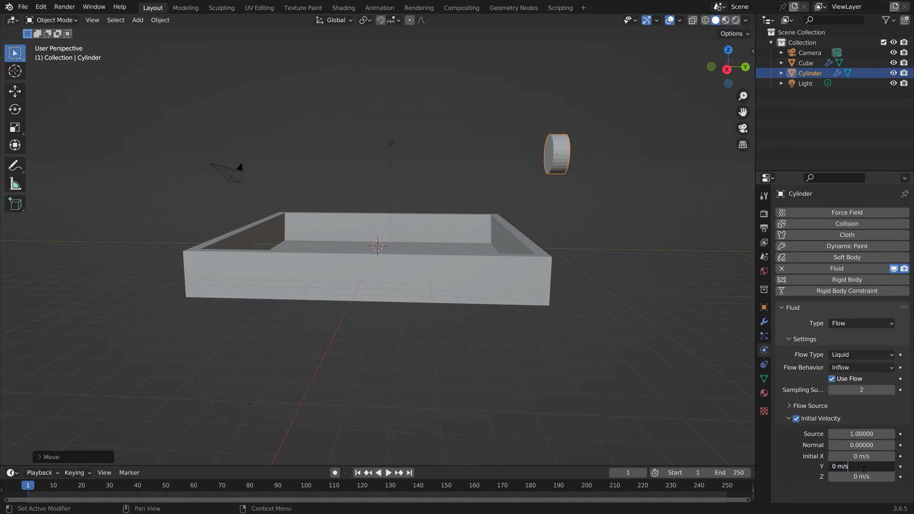
left_click(861, 465)
type("-4")
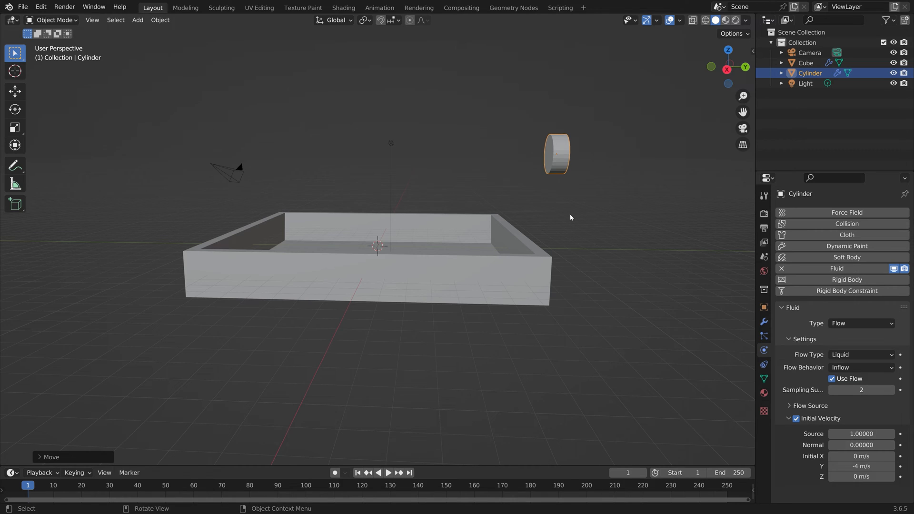
key("shift+a")
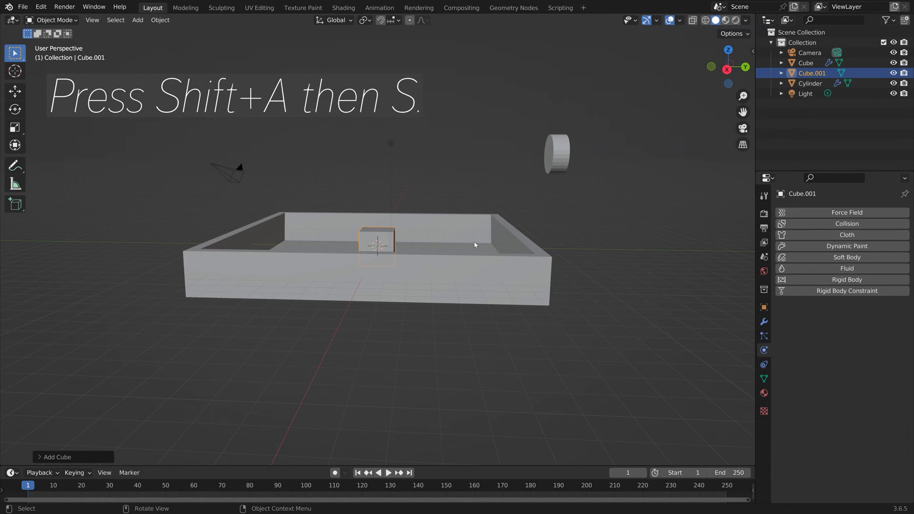
Scale the new cube into a domain around the scene and save as tut.blend.
key("s")
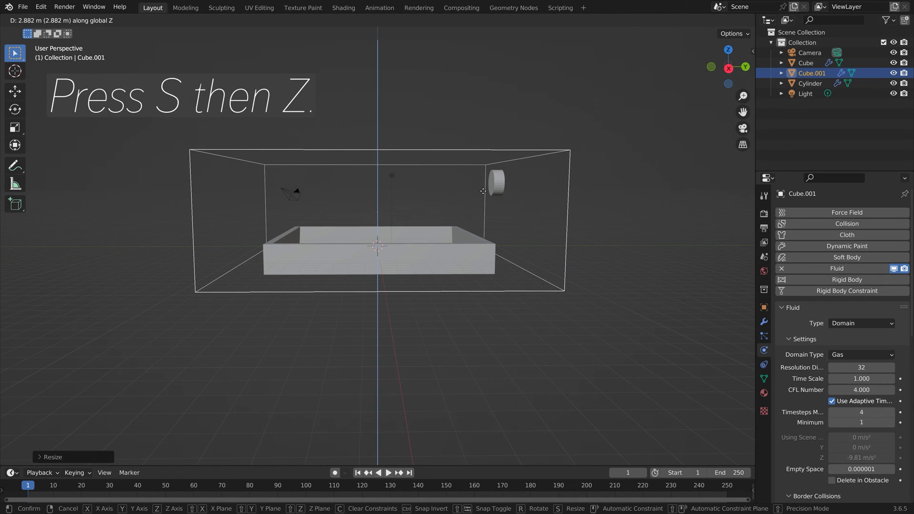
left_click(23, 7)
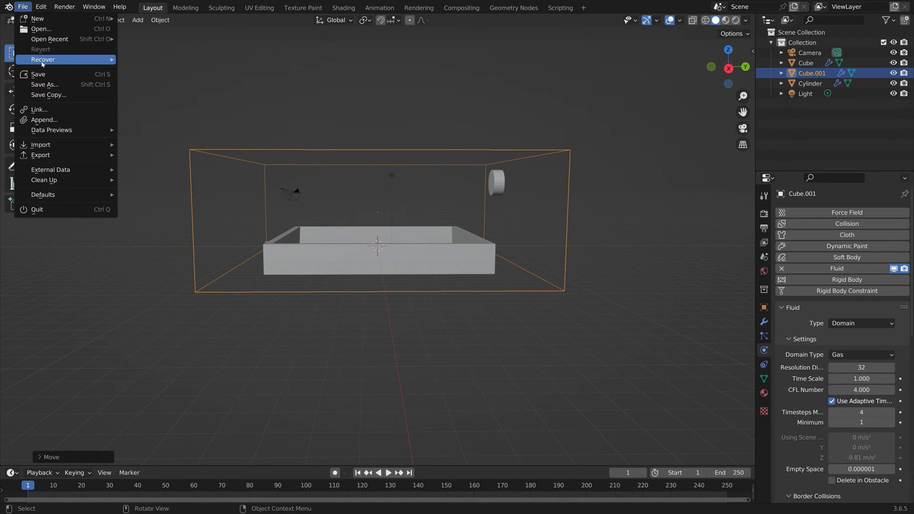
left_click(43, 84)
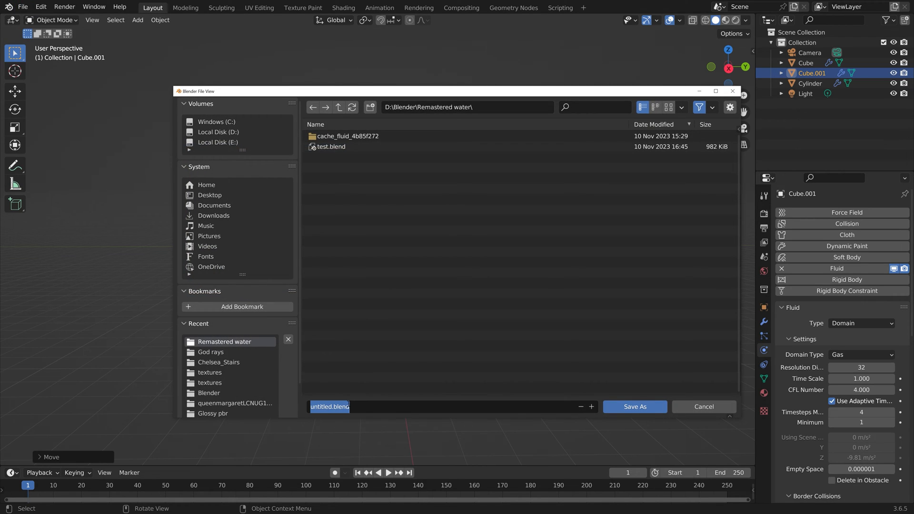
left_click(634, 407)
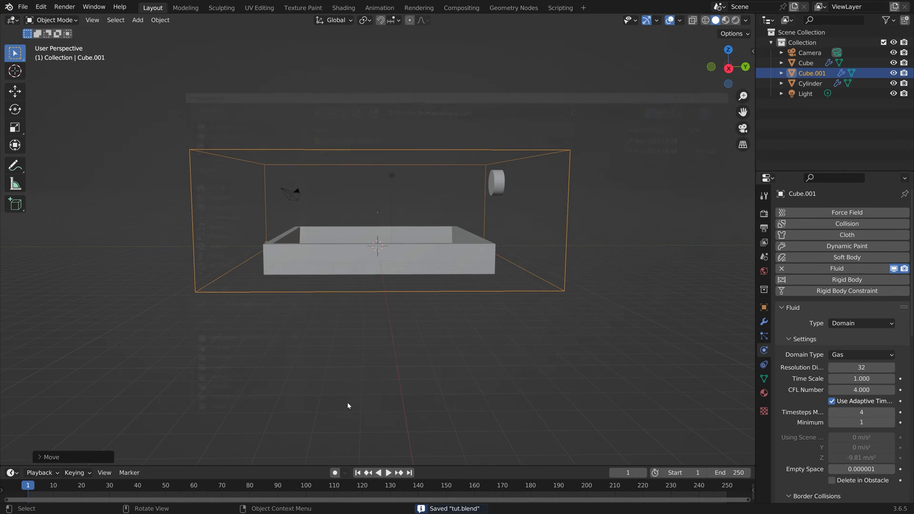
Set the domain to Liquid at resolution 100 with Diffusion enabled.
left_click(861, 354)
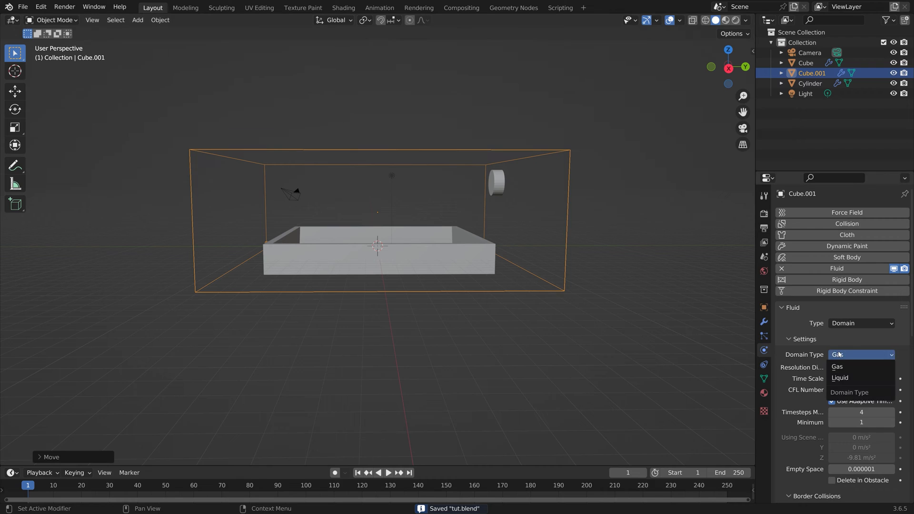
left_click(840, 378)
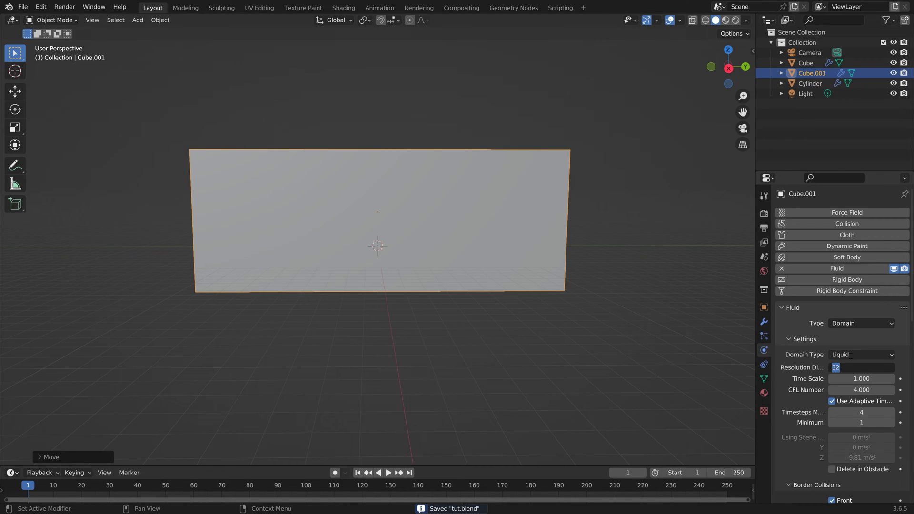
type("100")
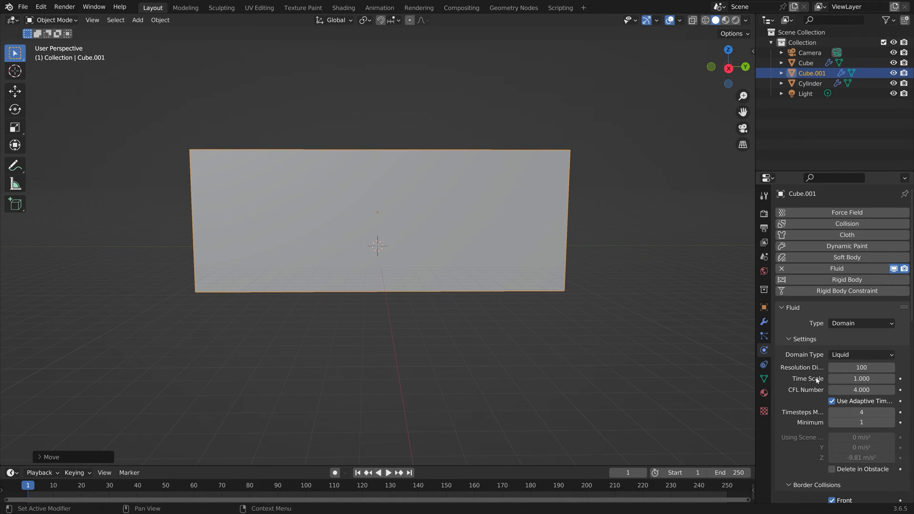
scroll("down", 3)
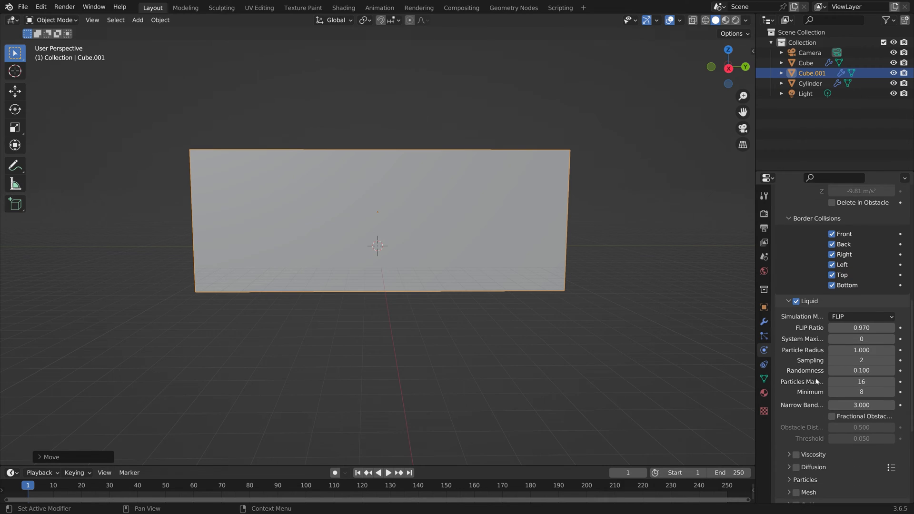
scroll("down", 3)
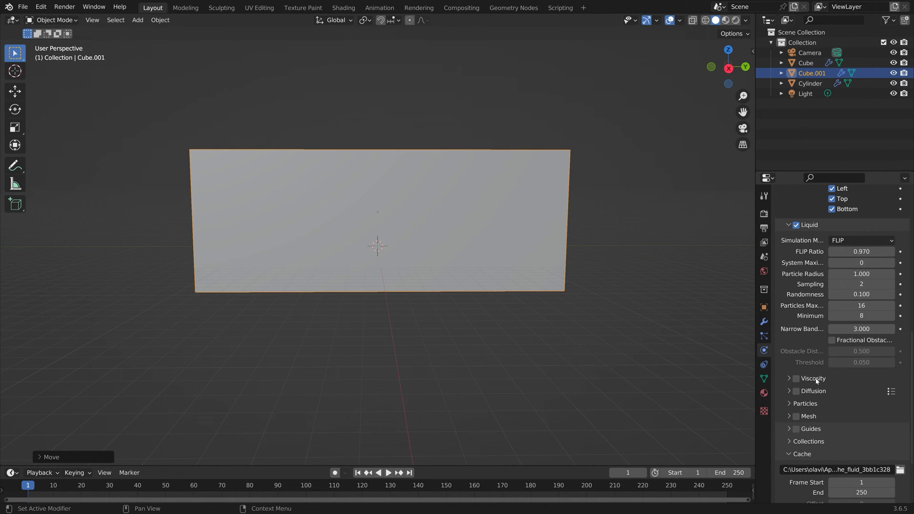
left_click(795, 391)
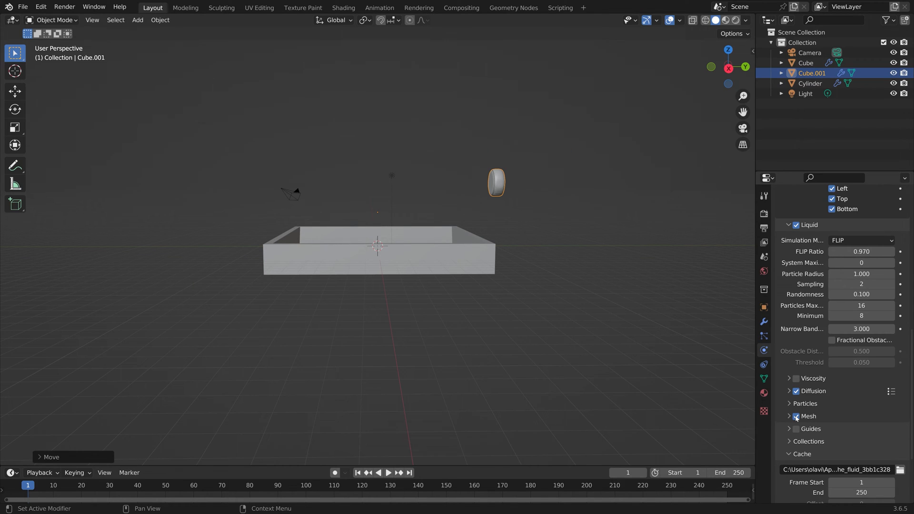
mouse_move(825, 408)
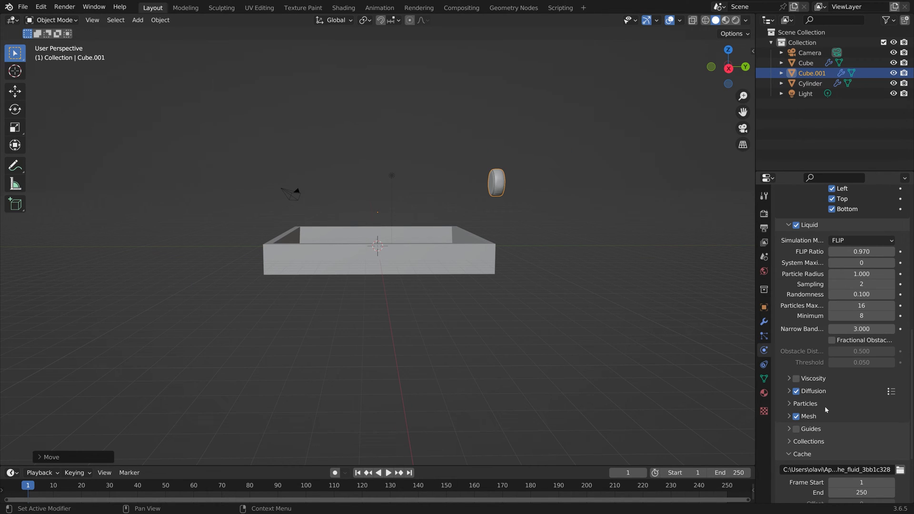
Set Cache Type to All and bake the whole liquid simulation.
scroll("down", 3)
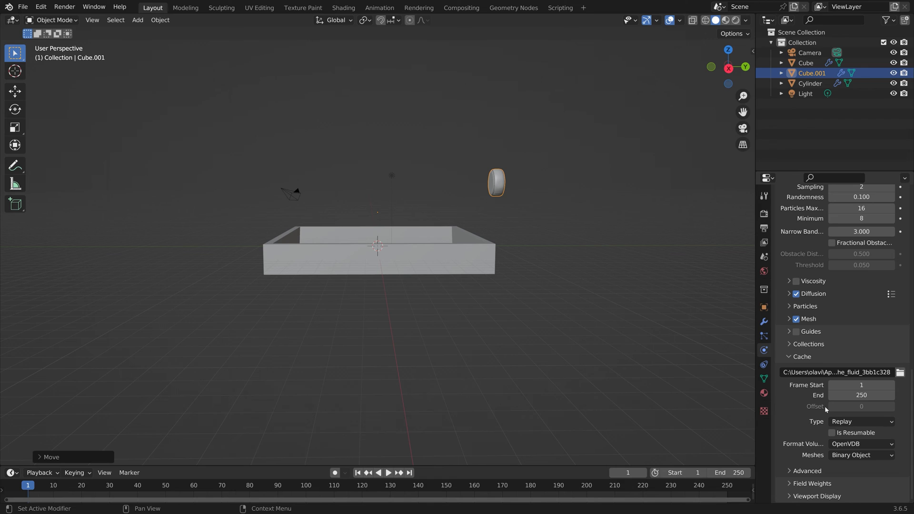
left_click(861, 421)
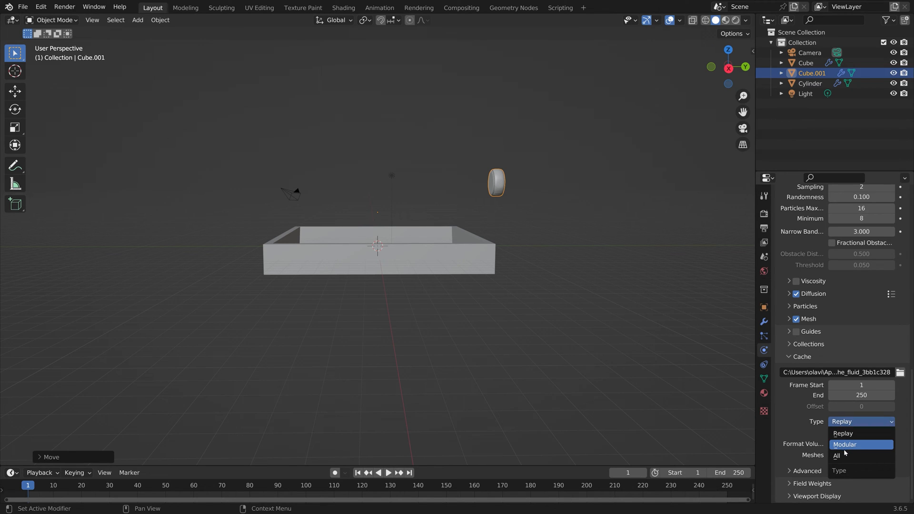
left_click(836, 455)
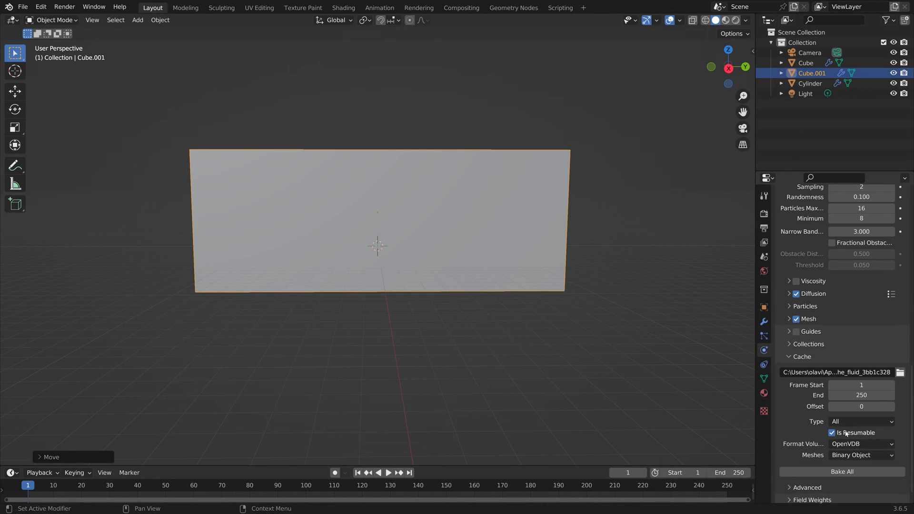
left_click(840, 471)
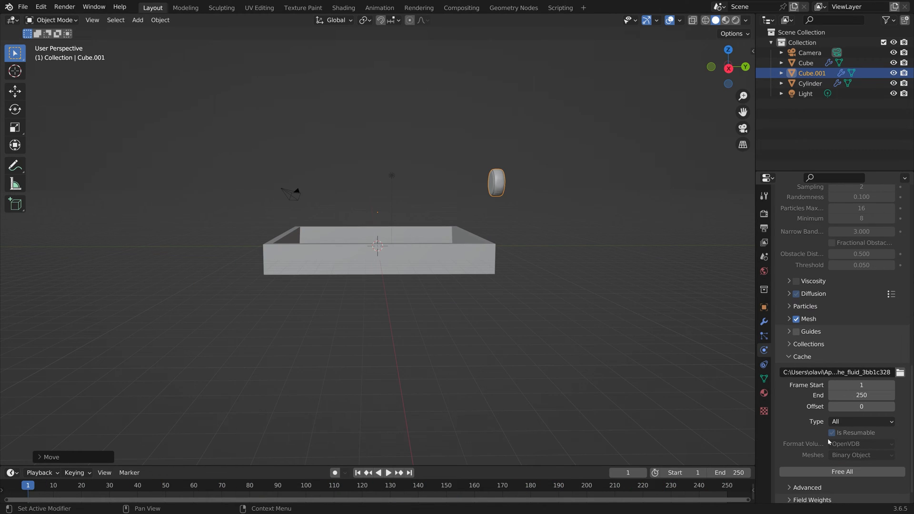
Scale the Cube pool container up to a larger size.
left_click(109, 484)
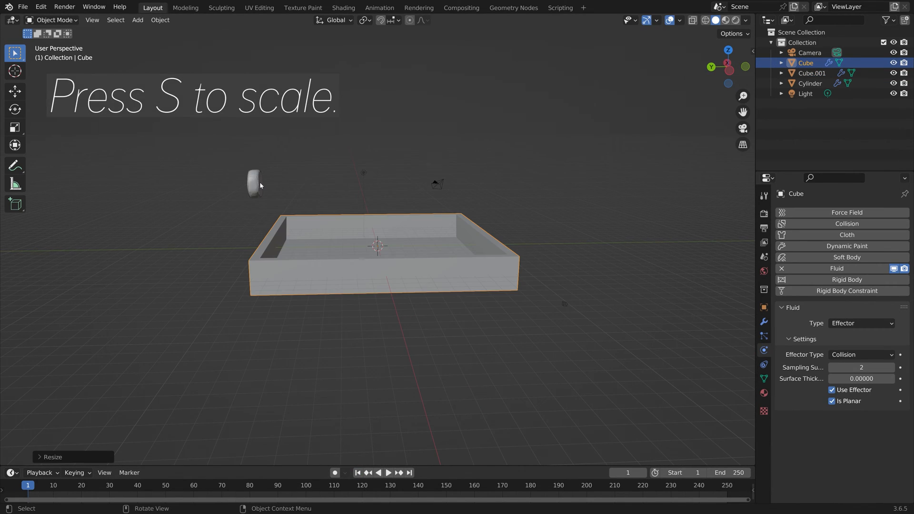
left_click(810, 73)
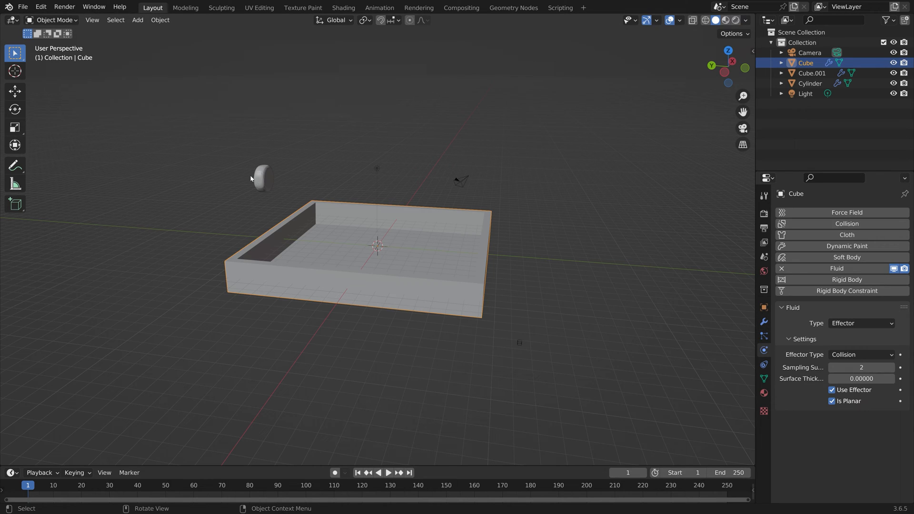
Free the domain's old bake and rebake the liquid into the bigger pool.
left_click(811, 74)
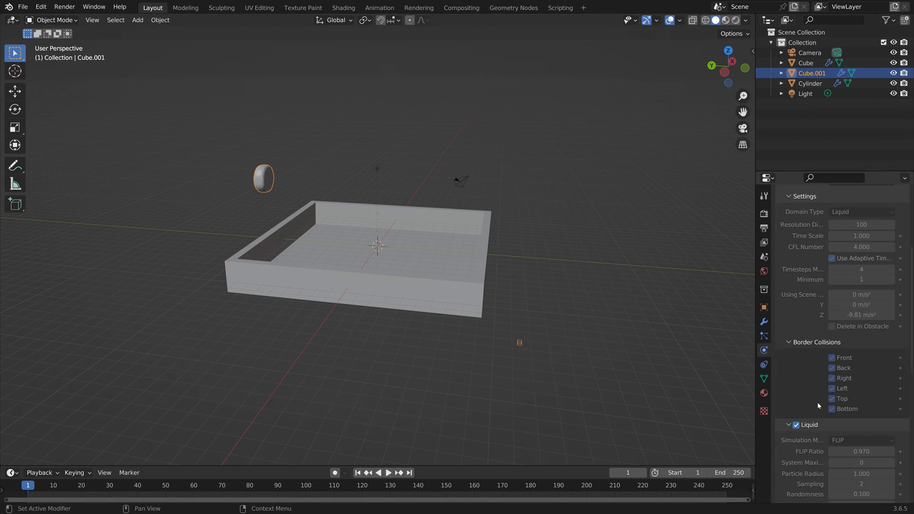
scroll("down", 3)
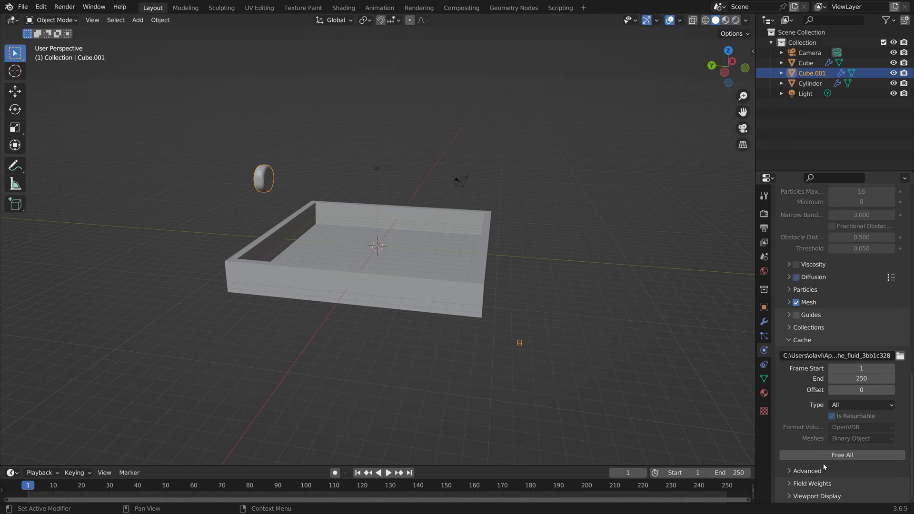
left_click(841, 455)
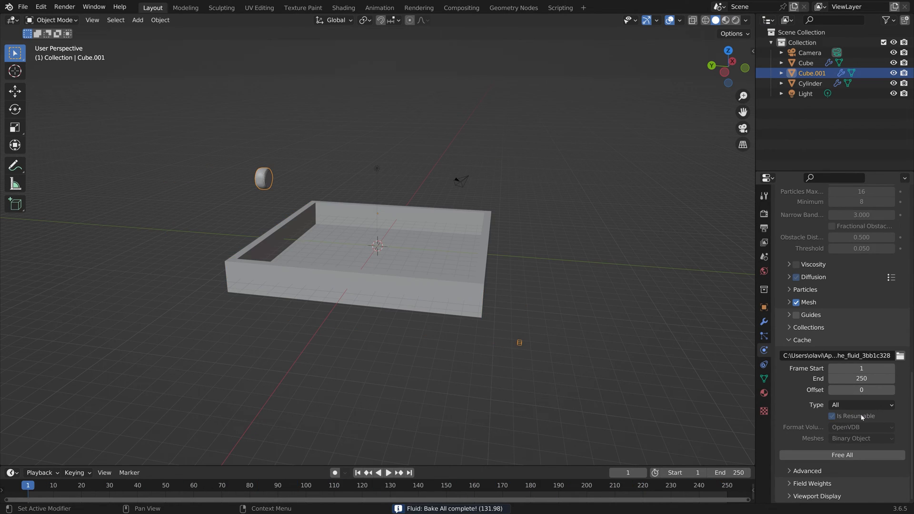
left_click(390, 473)
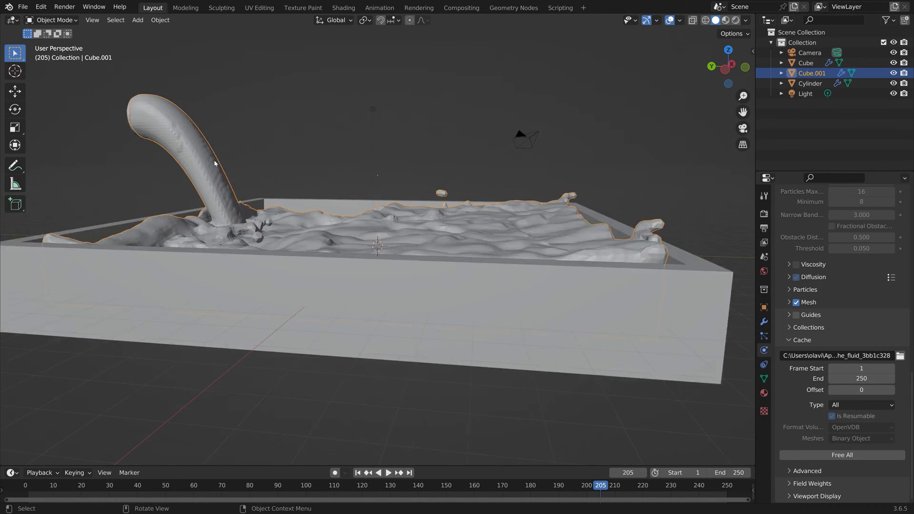
Check the pour around frame 205, then free the baked liquid cache again.
left_click(809, 83)
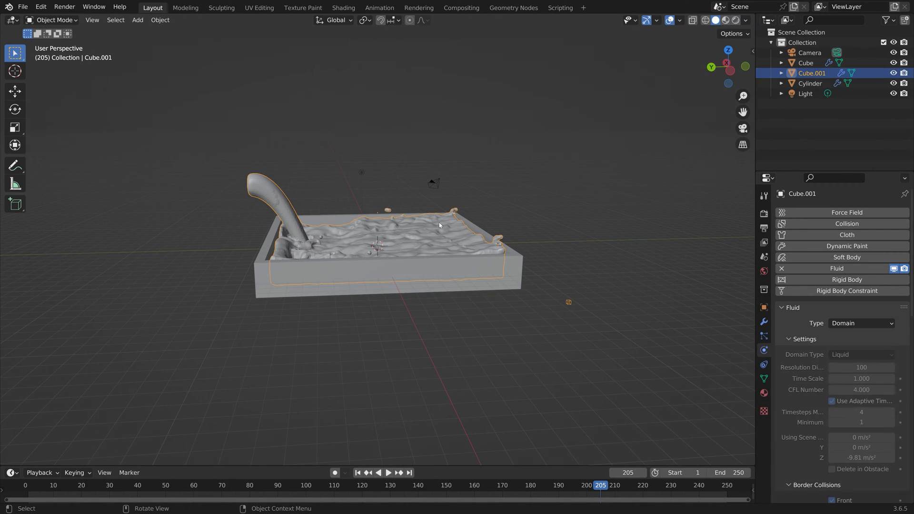
scroll("down", 3)
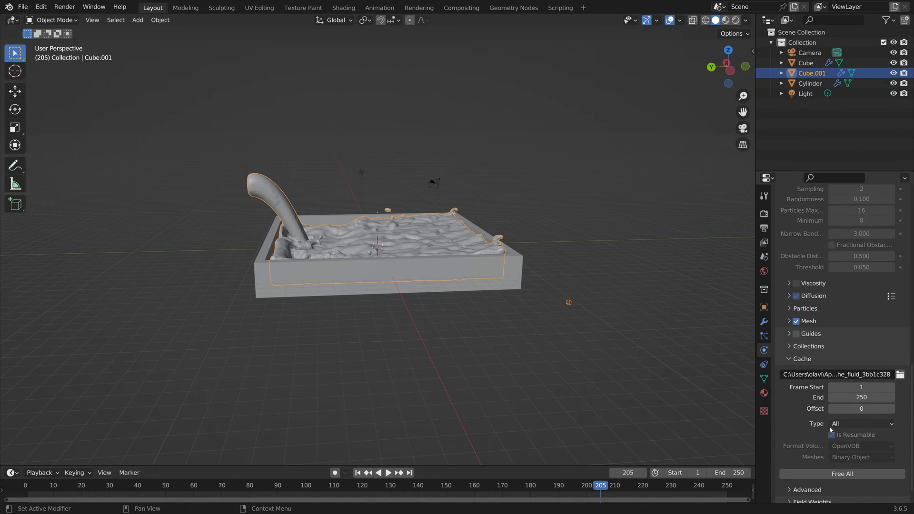
left_click(840, 473)
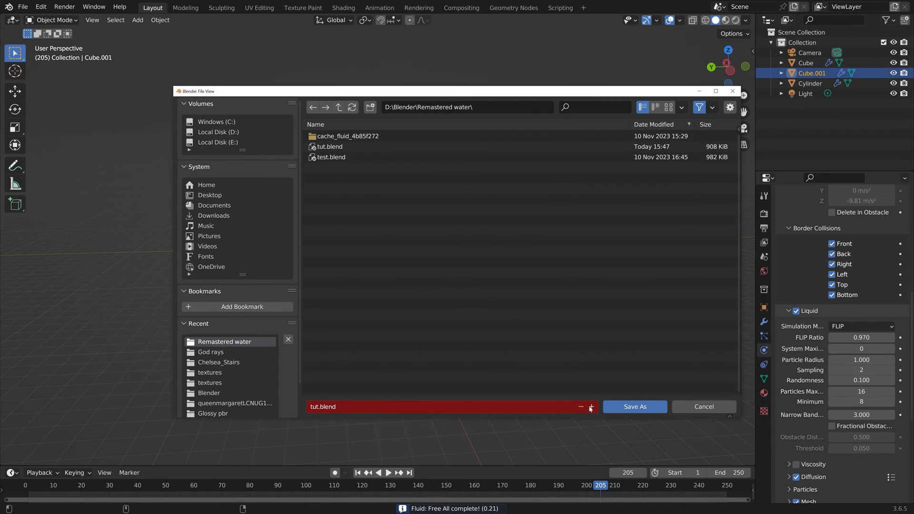
Save as tut1.blend, set Resolution Divisions to 250 and bake the liquid again.
left_click(634, 406)
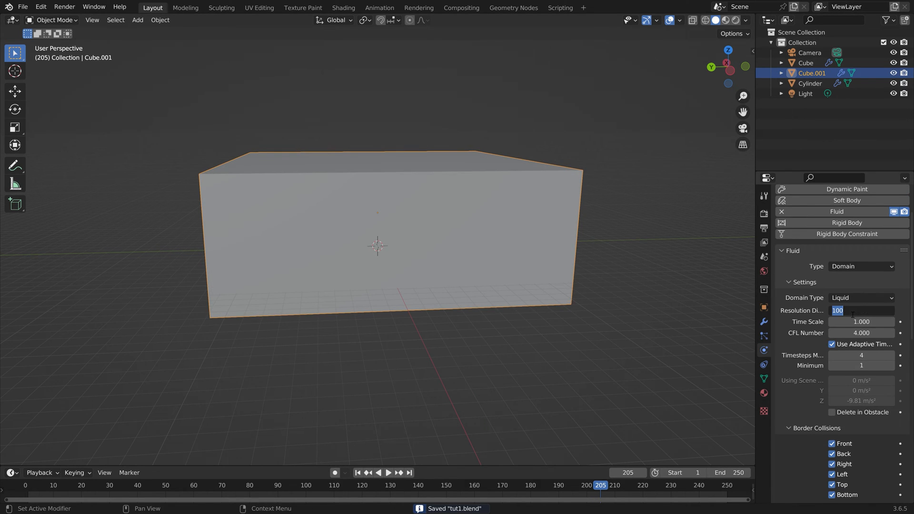
type("250")
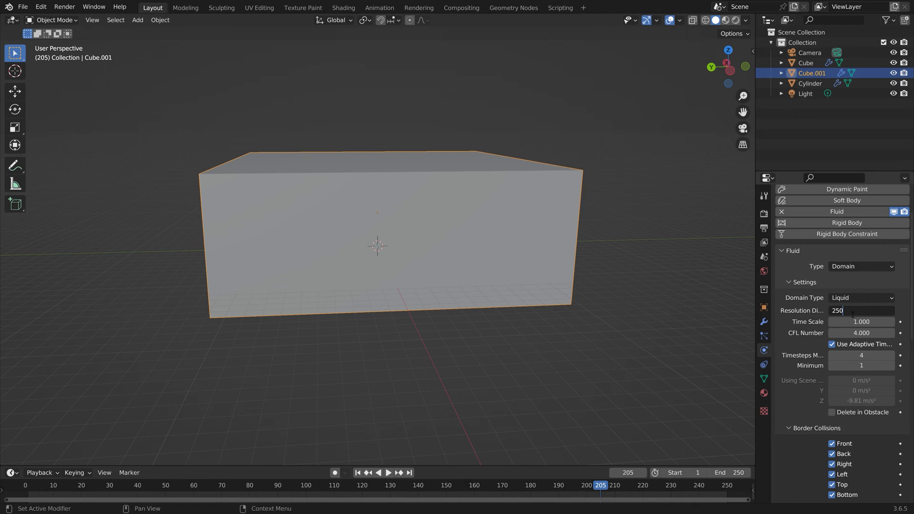
scroll("down", 3)
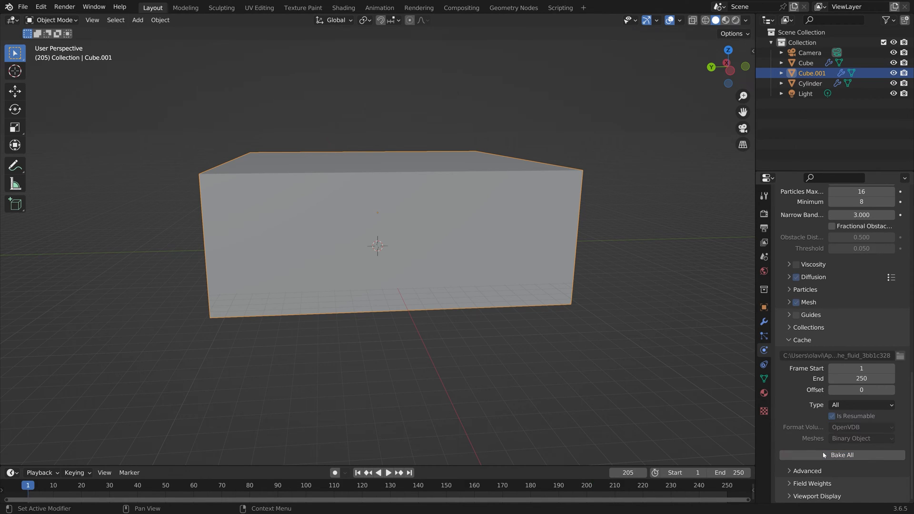
left_click(841, 455)
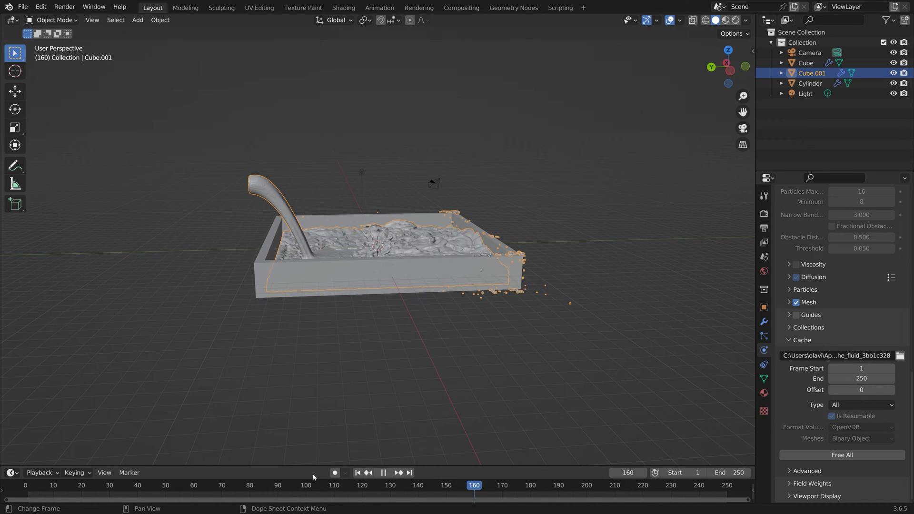
Play the baked water pour through to frame 250 so the pool fills.
left_click(190, 484)
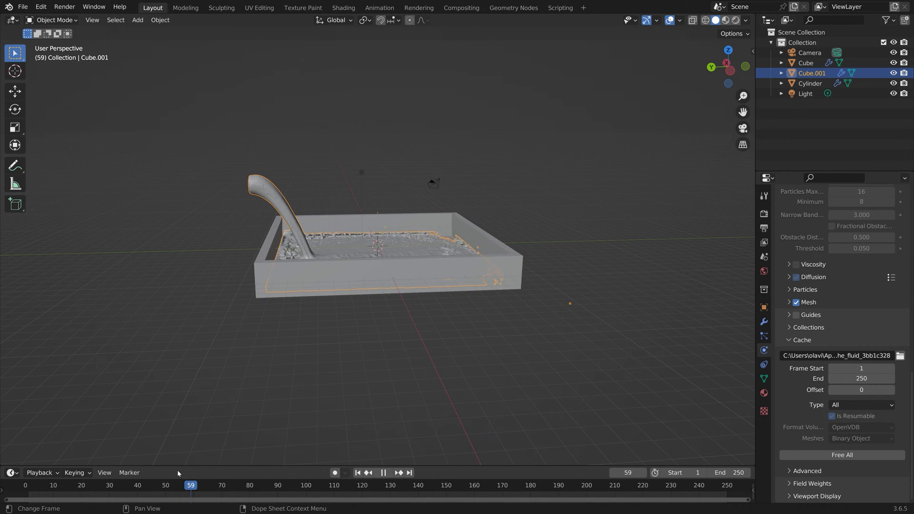
left_click(146, 485)
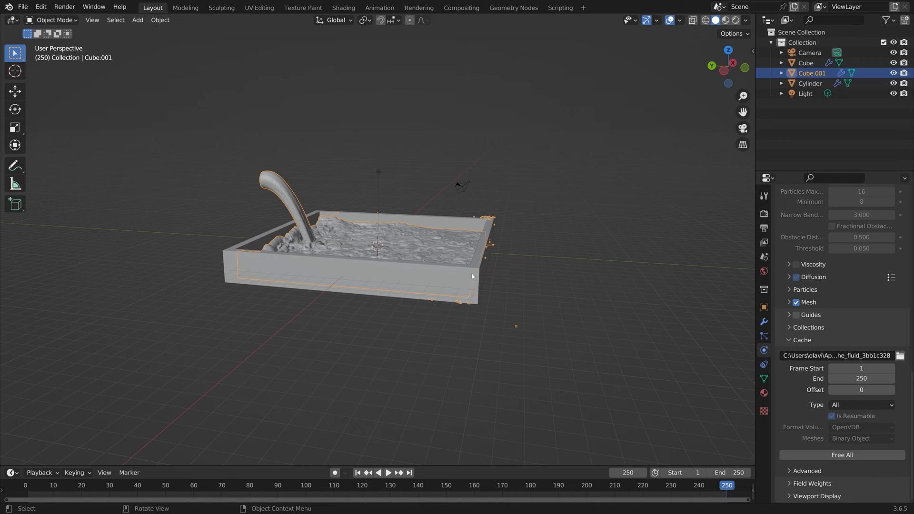
Add a mesh plane under the pool and scale it up into a large floor.
key("shift+a")
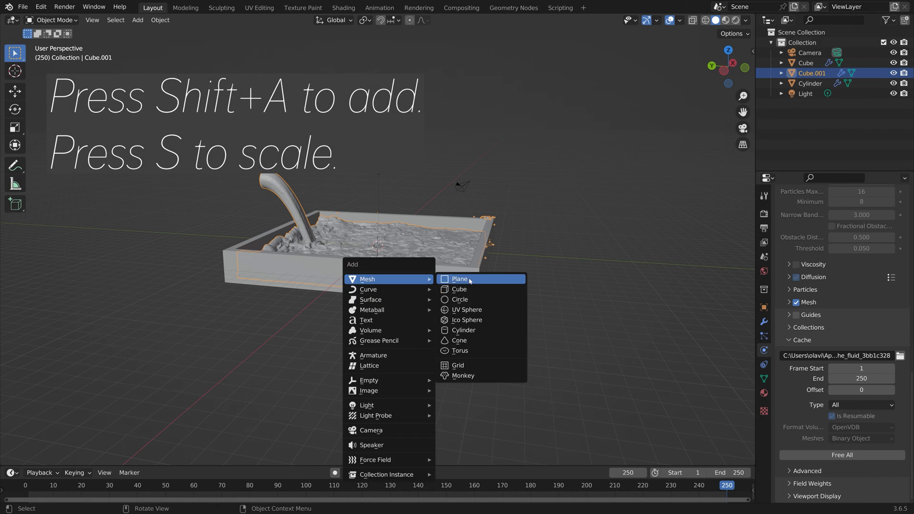
left_click(459, 279)
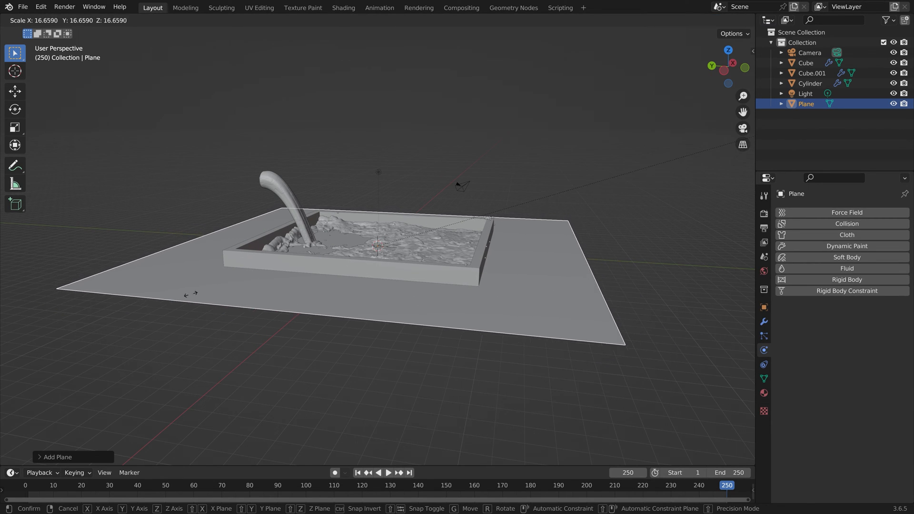
left_click(92, 289)
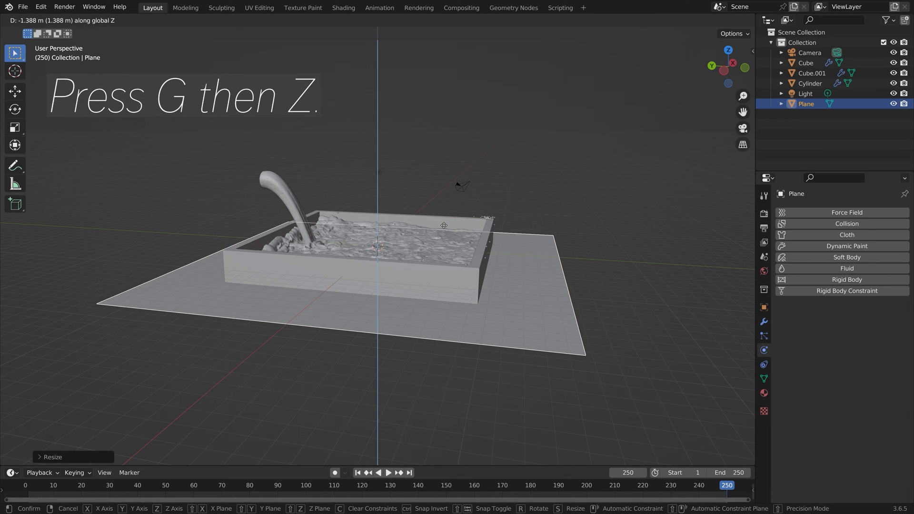
mouse_move(445, 223)
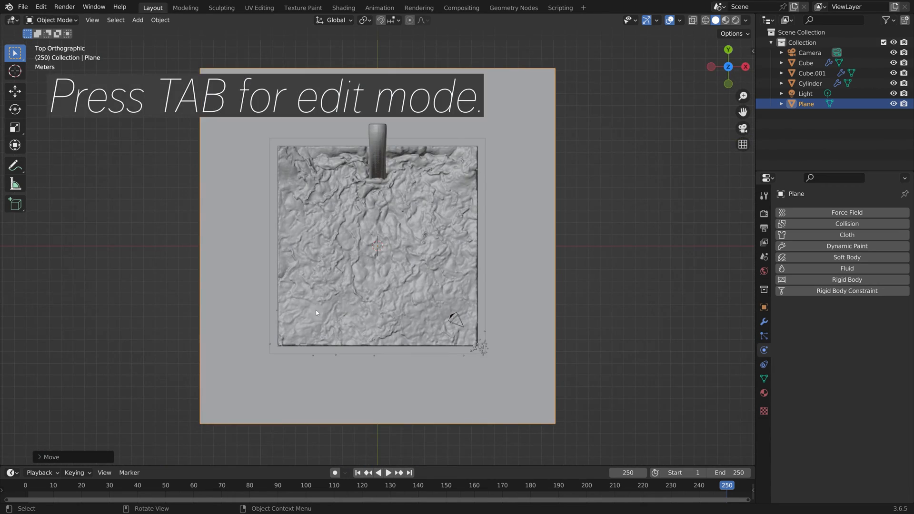
Extrude two of the plane's edges upward into back and side walls.
key("Tab")
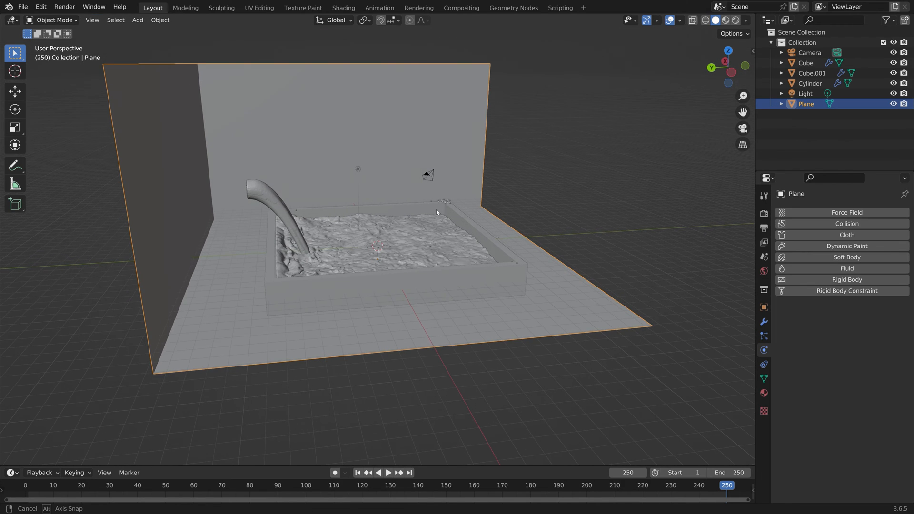
key("g")
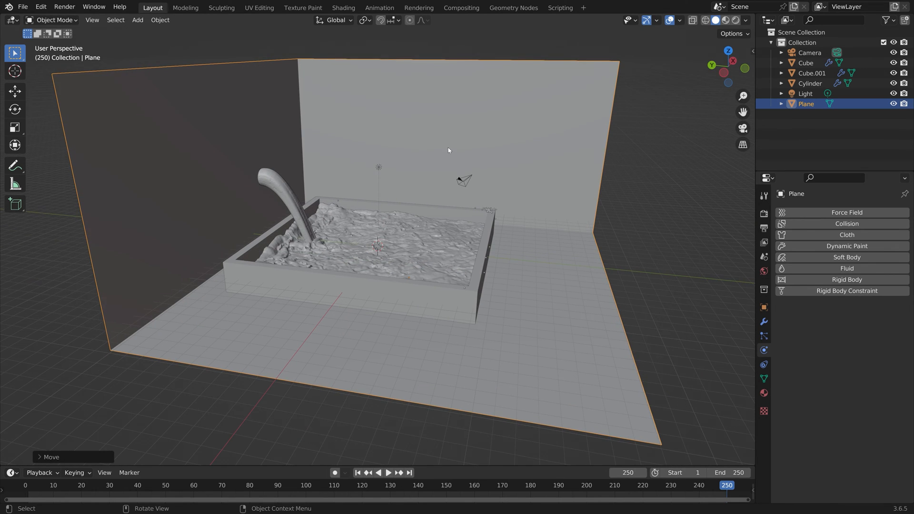
Add a new cylinder at the pouring tube and size it to the tube mouth.
left_click(265, 178)
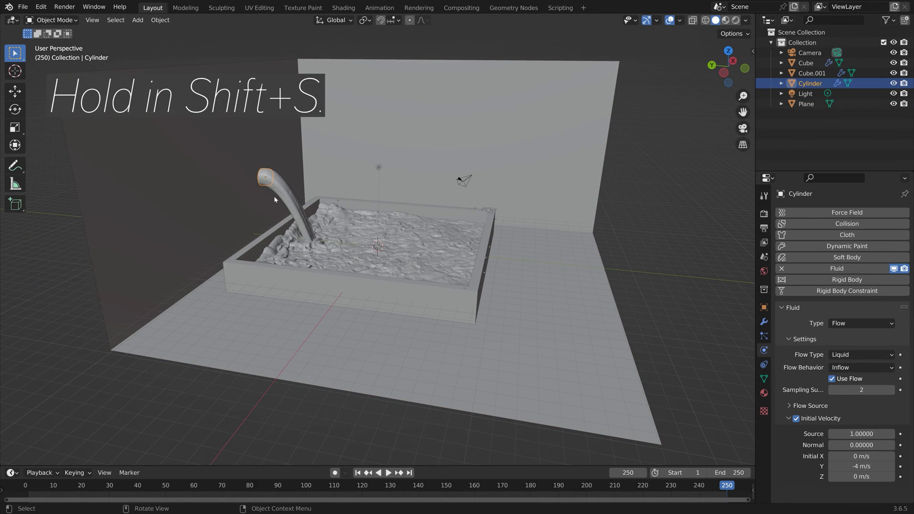
key("shift+a")
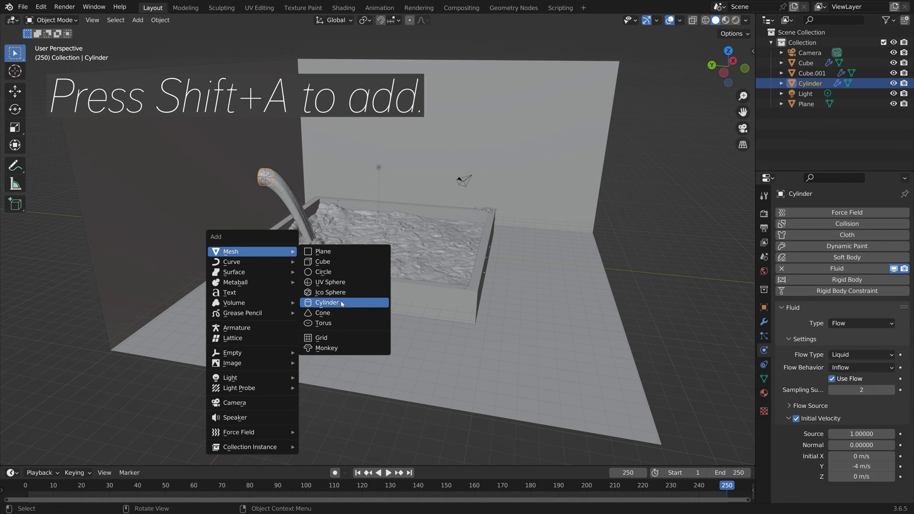
left_click(327, 302)
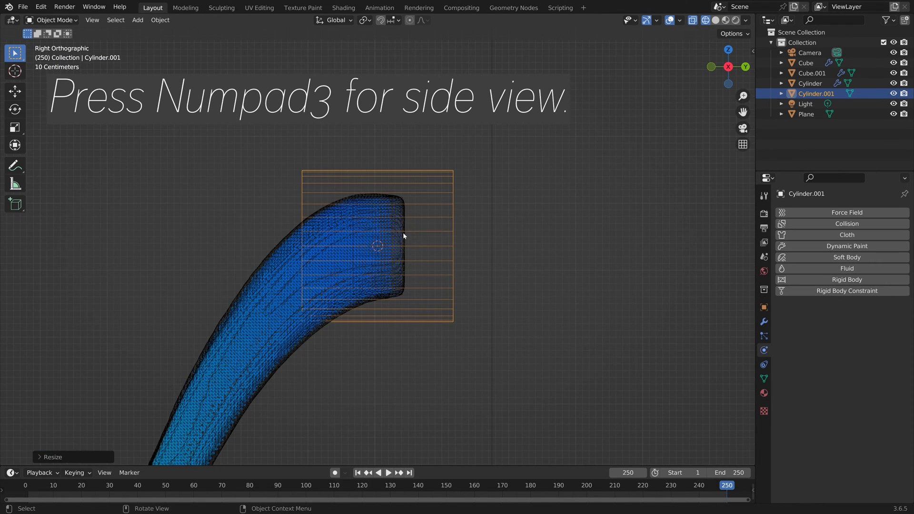
key("g")
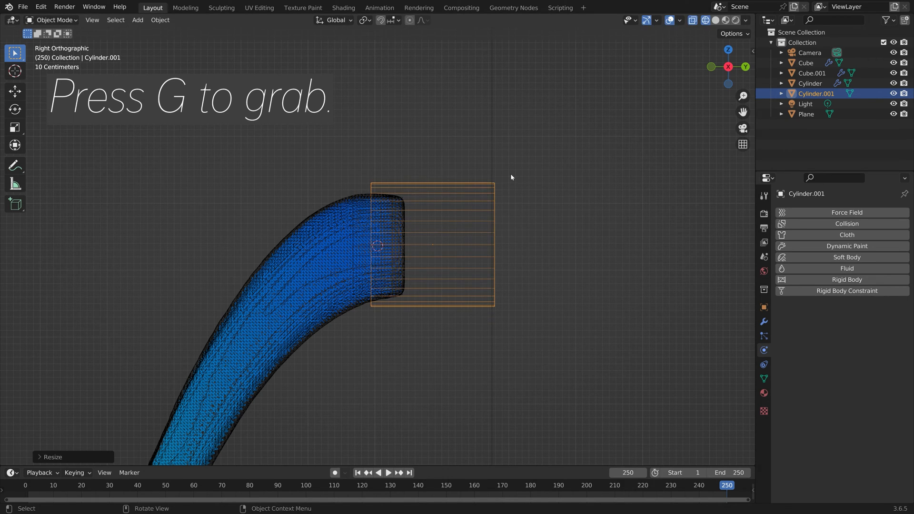
Move the cylinder over the tube's open end and stretch it along Y.
key("g")
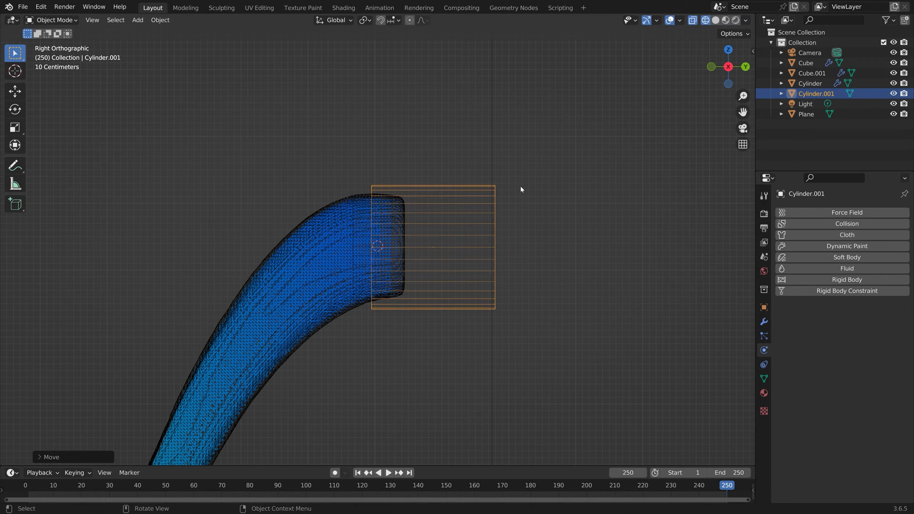
key("s")
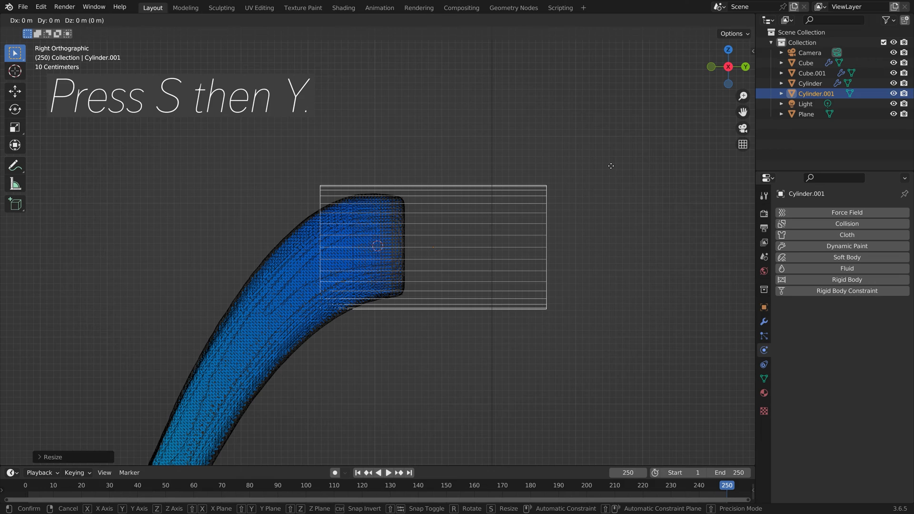
key("g")
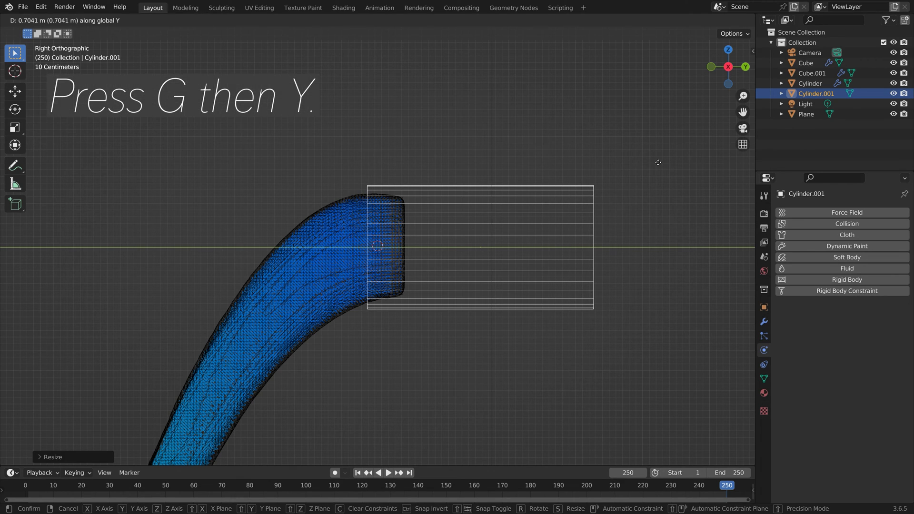
mouse_move(655, 162)
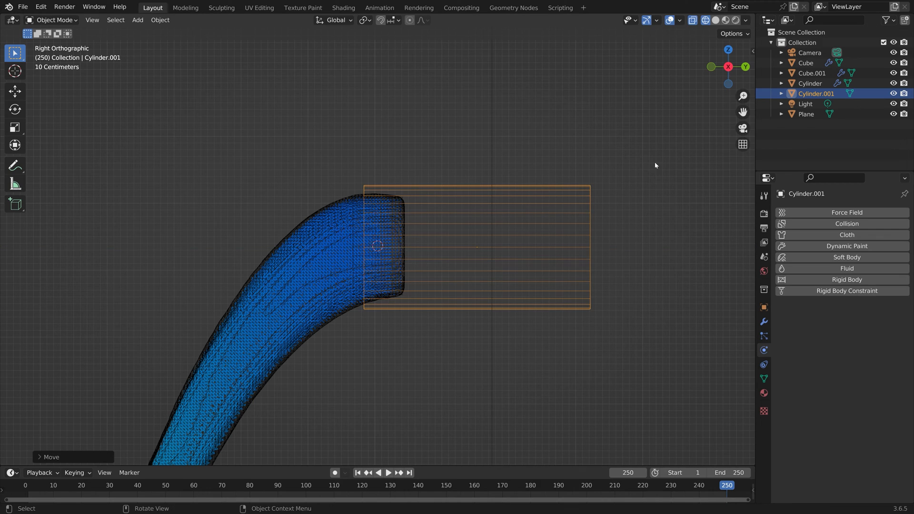
Enlarge the cylinder into a sleeve, edit its end loops and show the sidebar transform values.
key("Tab")
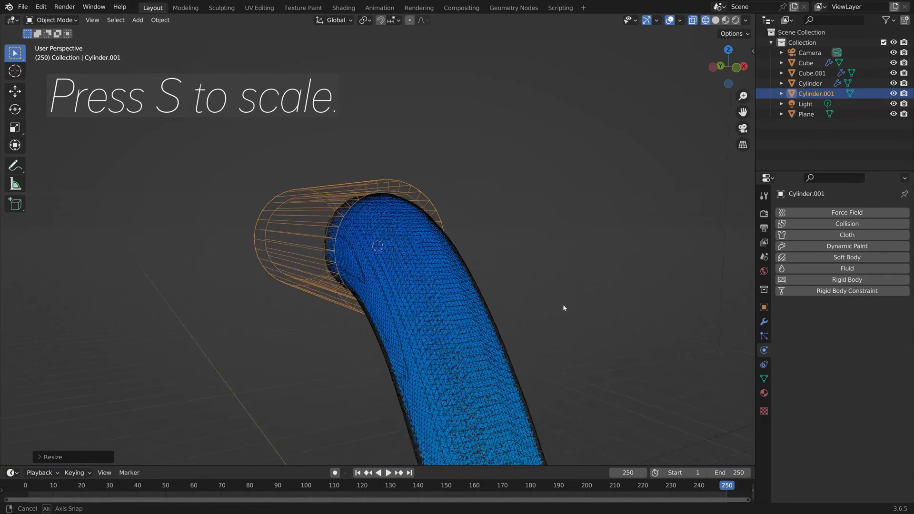
key("Tab")
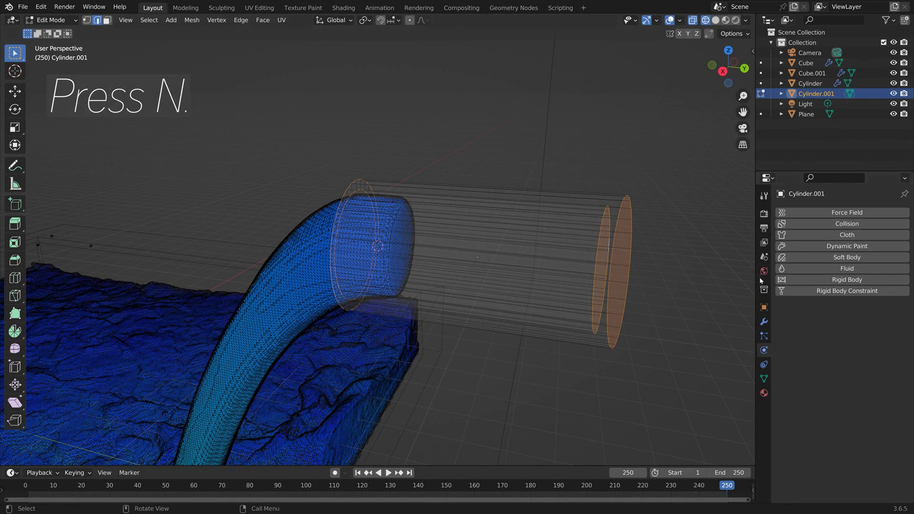
key("n")
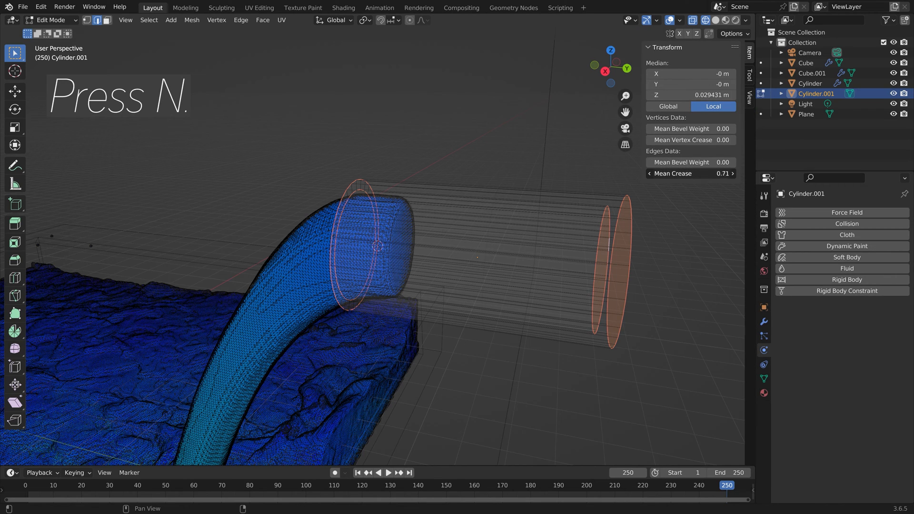
Add a Subdivision Surface modifier to the sleeve and begin a Save As.
key("Tab")
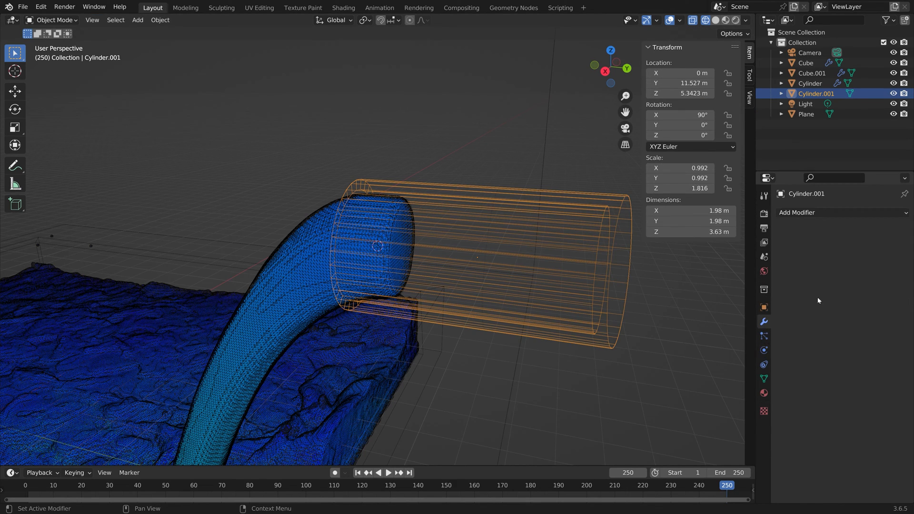
left_click(797, 212)
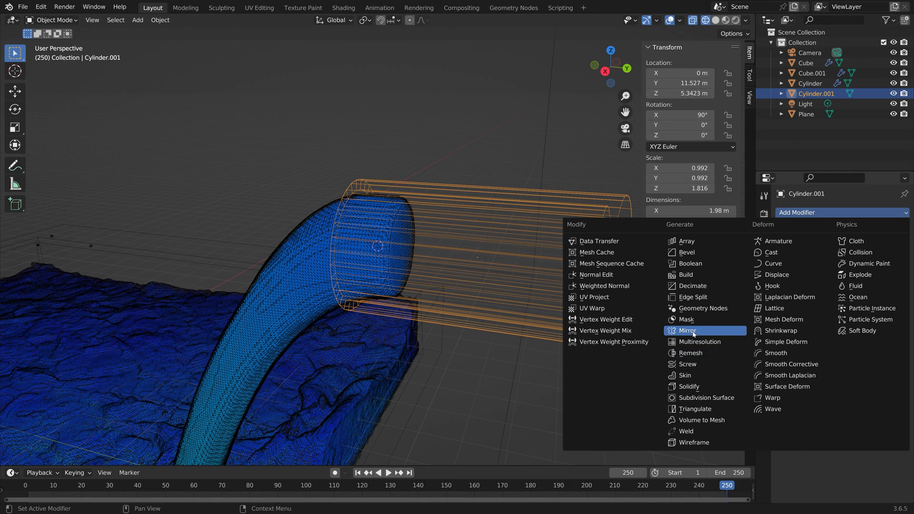
mouse_move(704, 376)
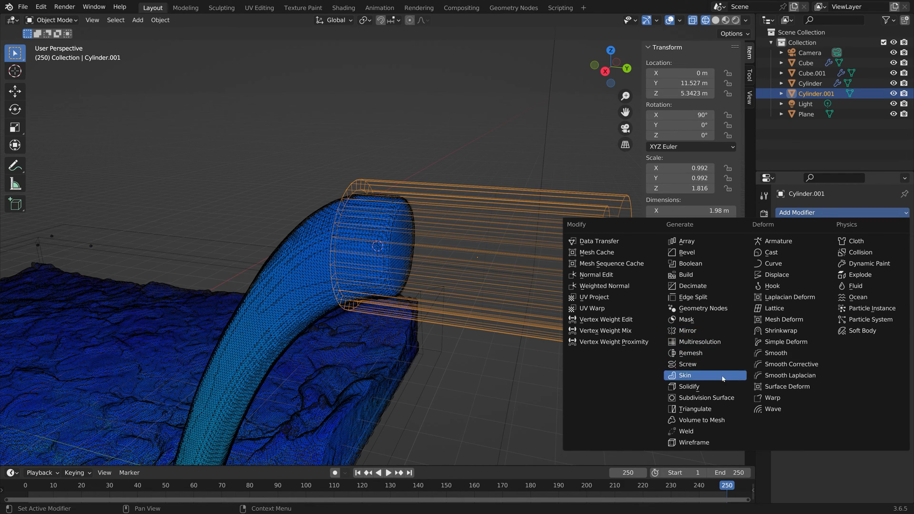
left_click(704, 398)
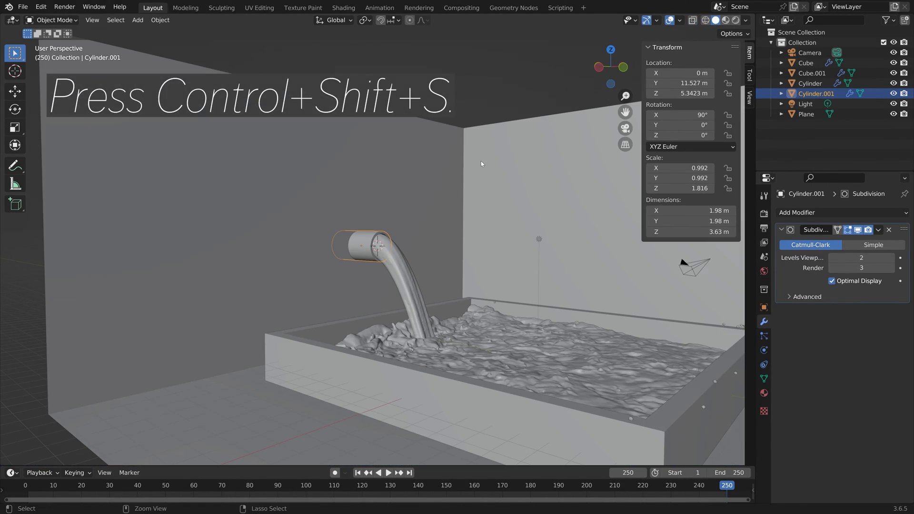
key("ctrl+shift+s")
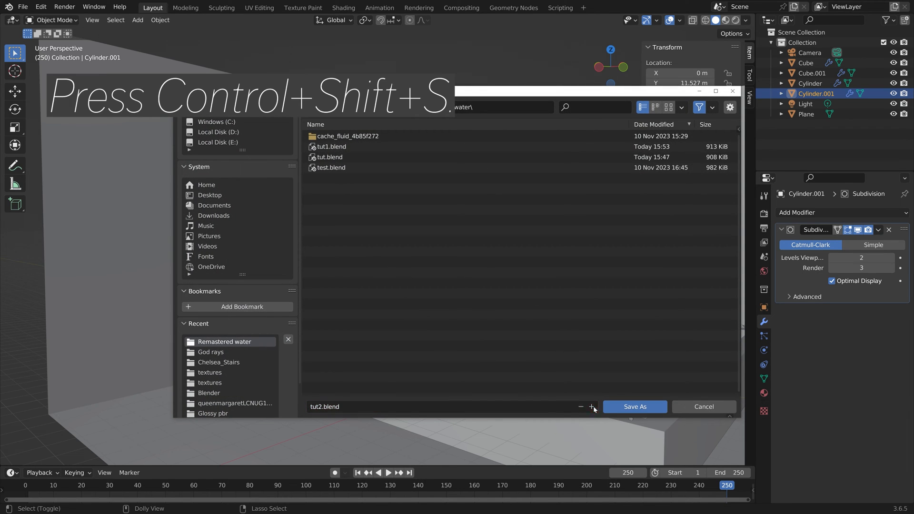
Save the scene as tut2.blend, then select the light and view its physics settings.
left_click(633, 406)
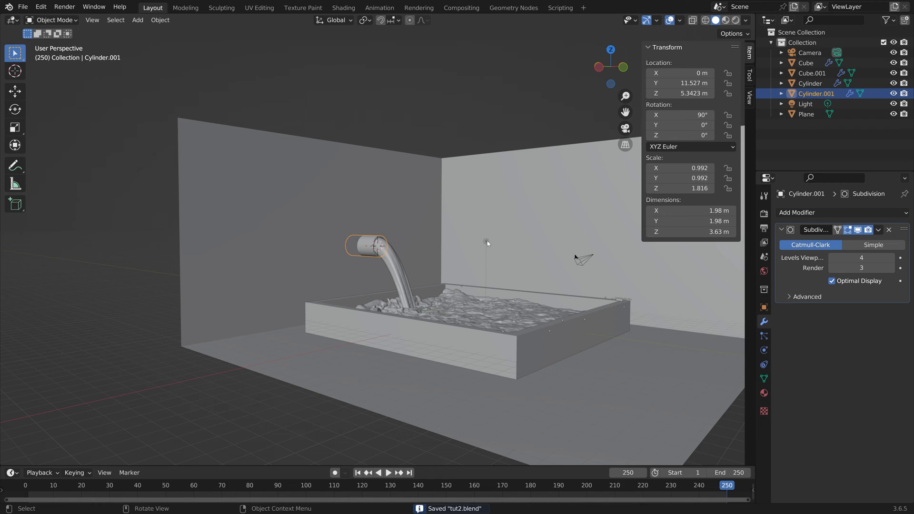
left_click(861, 267)
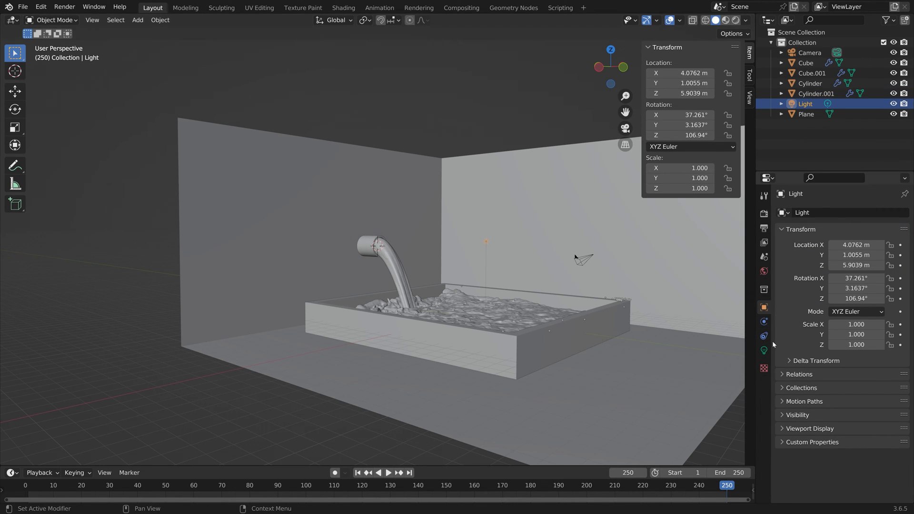
left_click(763, 336)
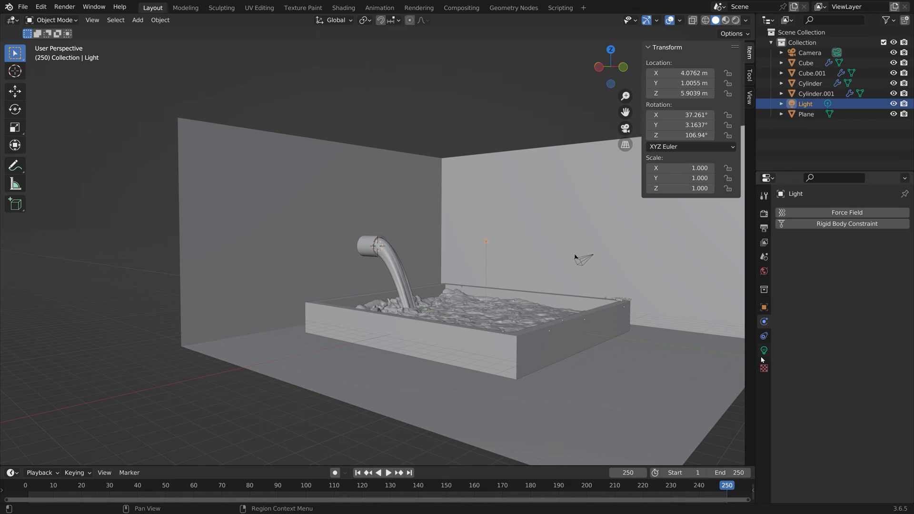
left_click(762, 350)
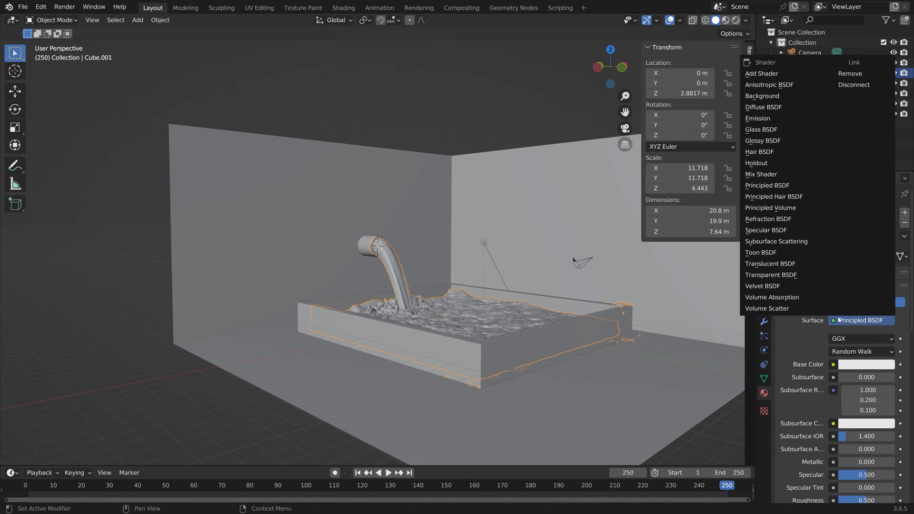
Give the water a Glass BSDF material with IOR 1.333.
left_click(761, 129)
type("4")
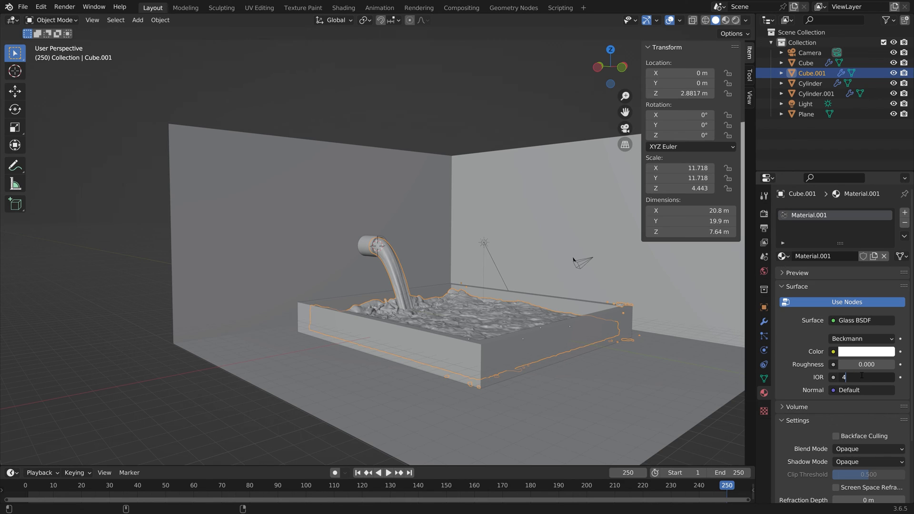
type("1.333")
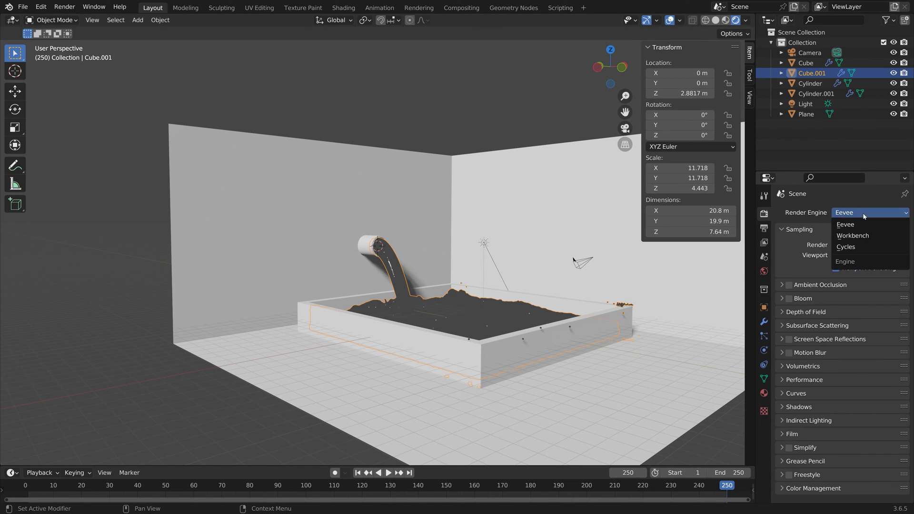
Set the render engine to Cycles, save as tut3.blend and hide viewport overlays.
left_click(844, 247)
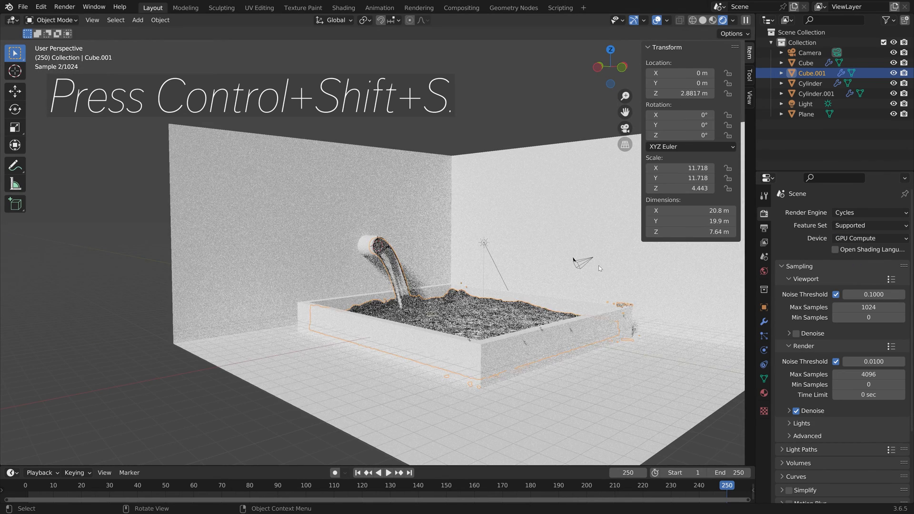
key("ctrl+shift+s")
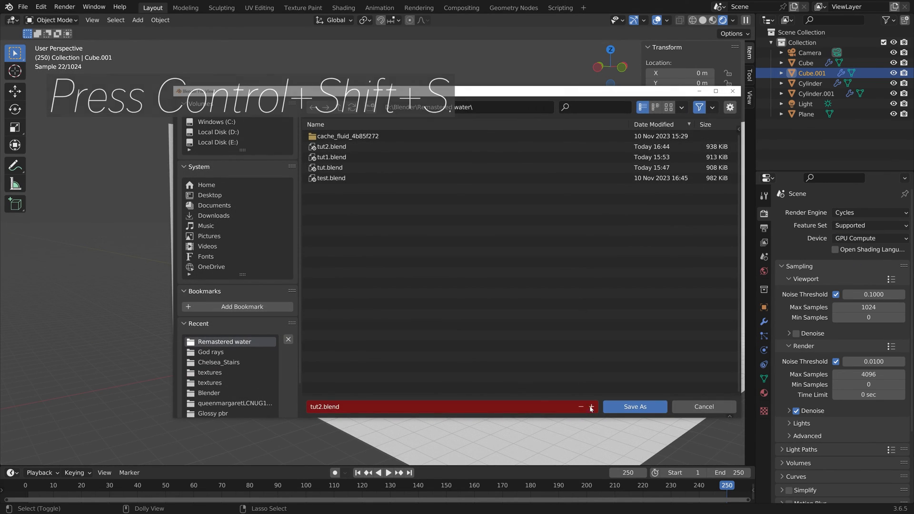
left_click(634, 407)
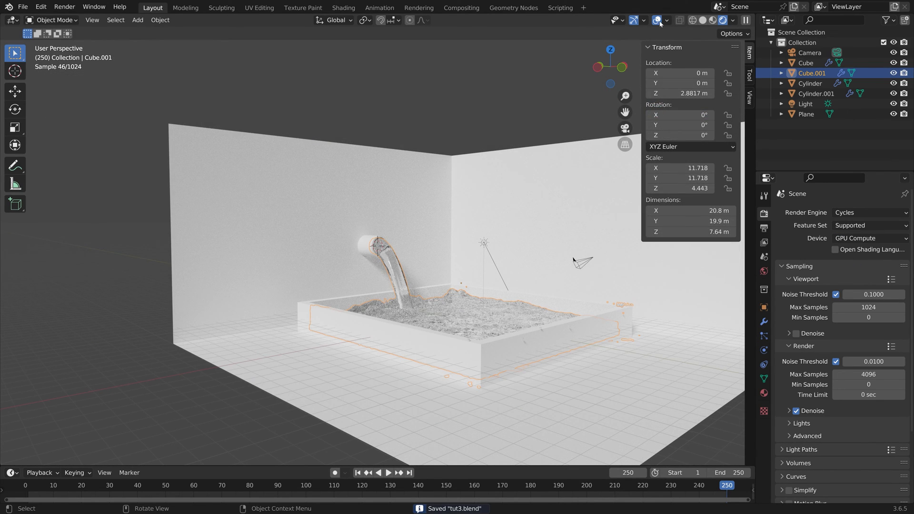
left_click(657, 20)
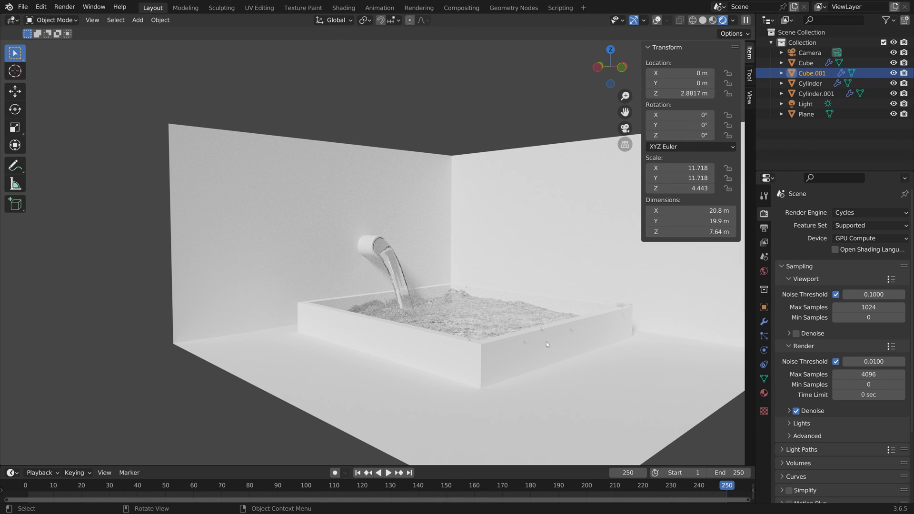
Give the pool a blue Diffuse BSDF material.
left_click(806, 63)
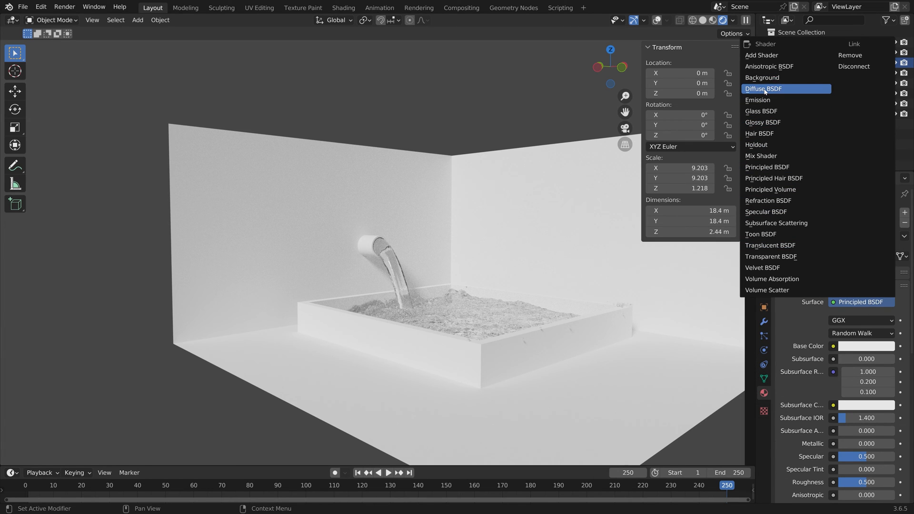
left_click(763, 88)
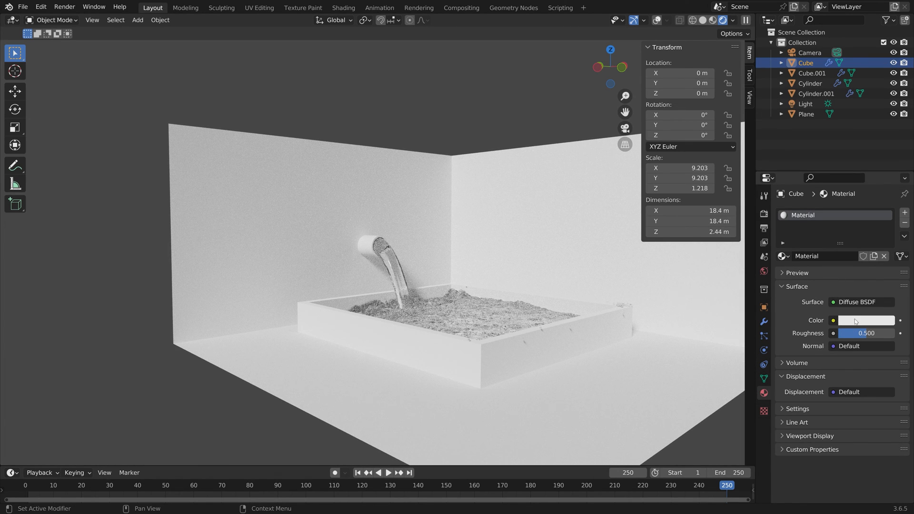
left_click(865, 320)
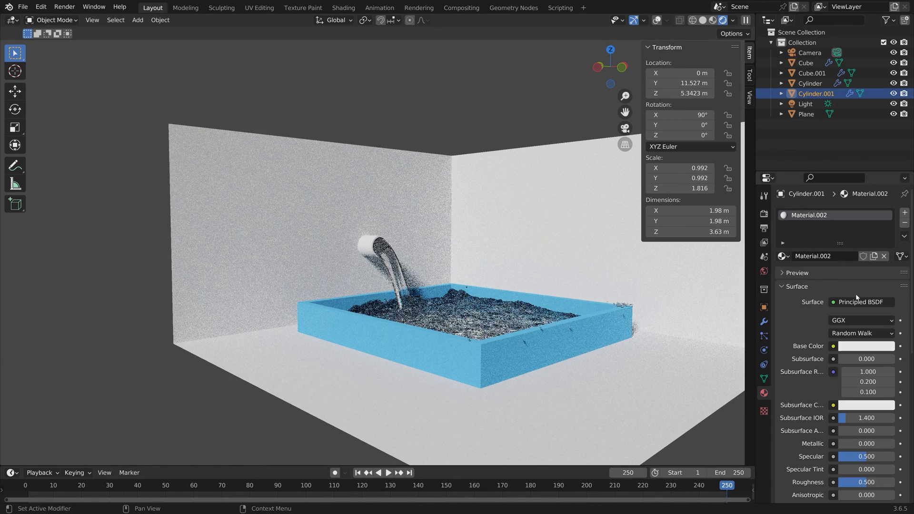
Make the tube's material Glossy BSDF and adjust its colour brightness.
left_click(862, 302)
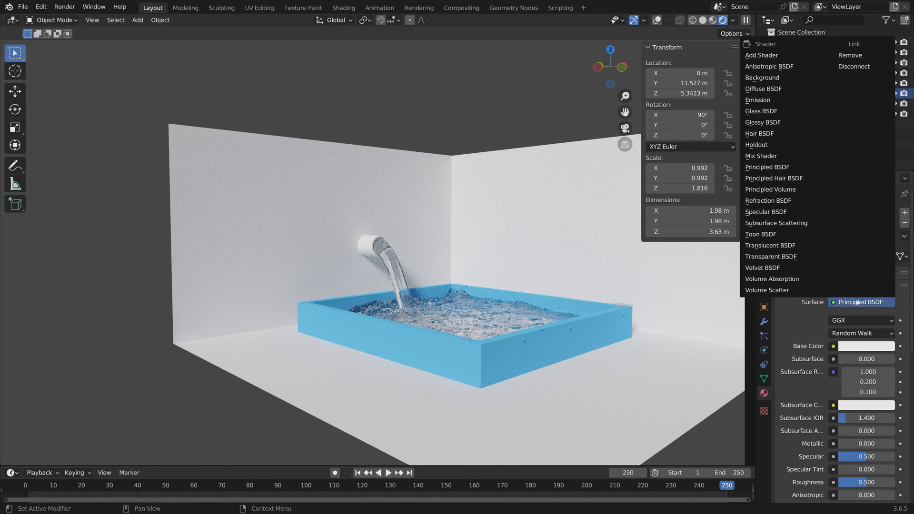
mouse_move(762, 123)
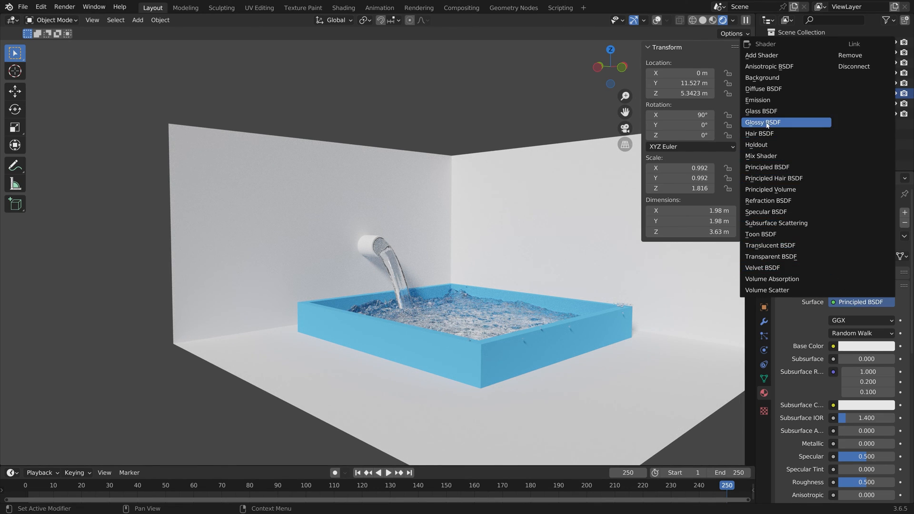
left_click(761, 122)
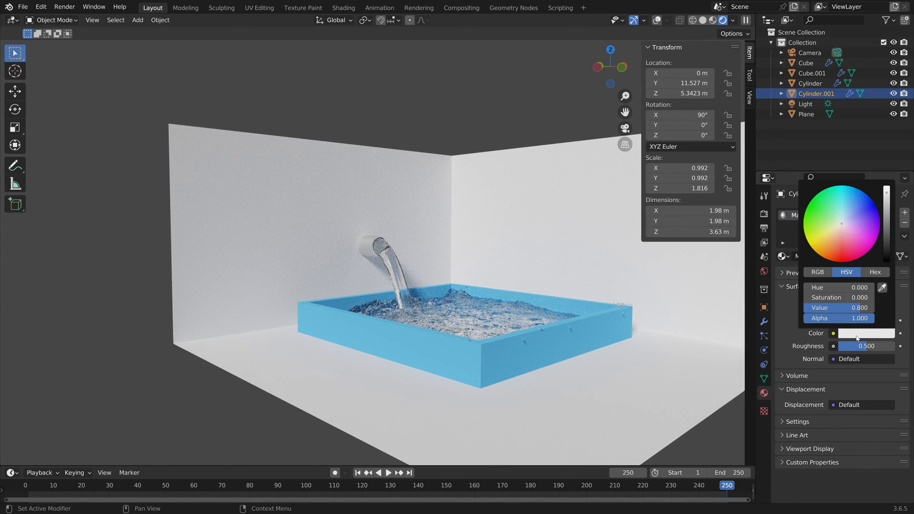
left_click_drag(868, 308, 828, 308)
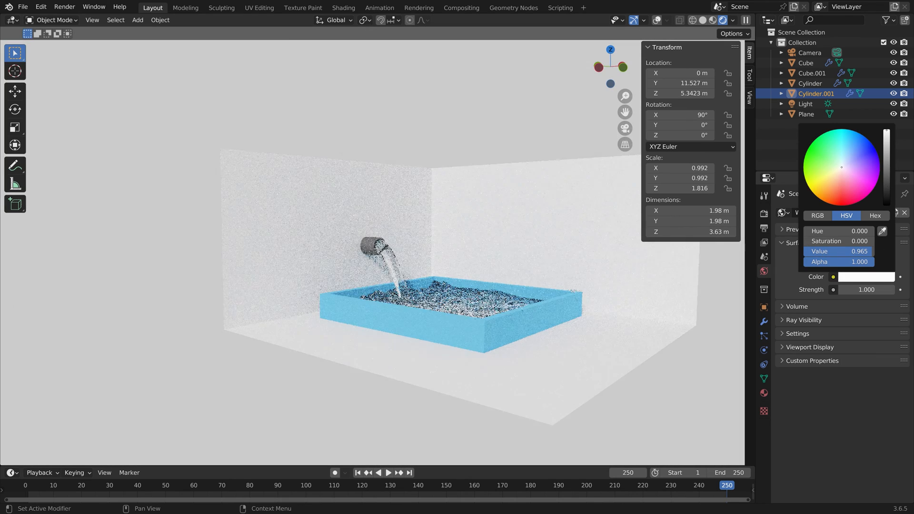
Select the white backdrop plane and briefly edit its geometry.
left_click(806, 113)
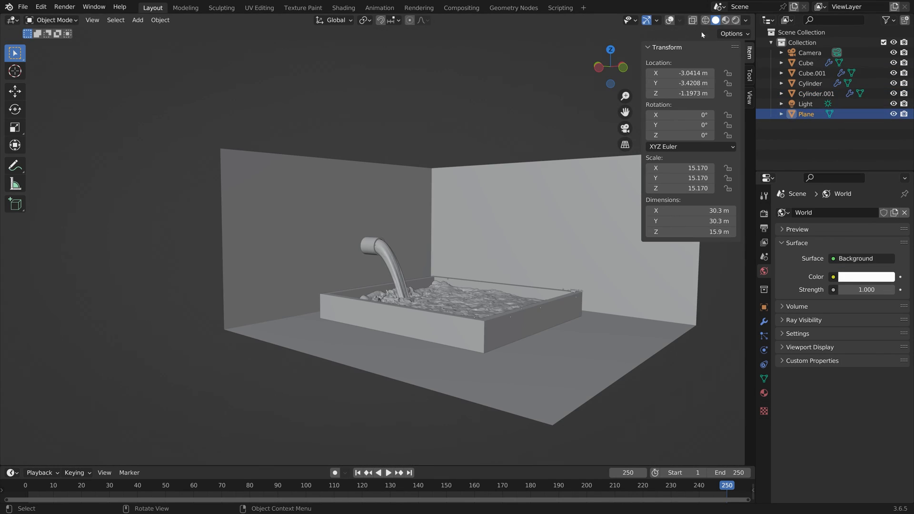
key("Tab")
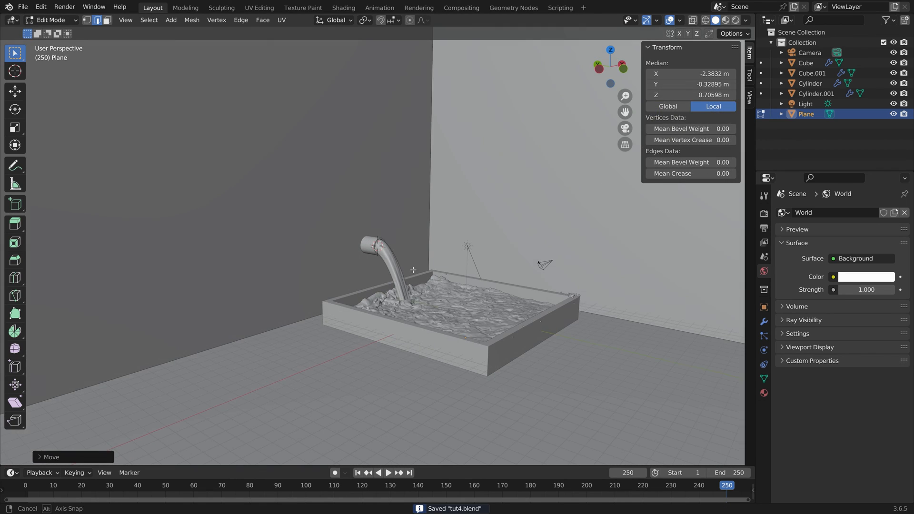
key("Tab")
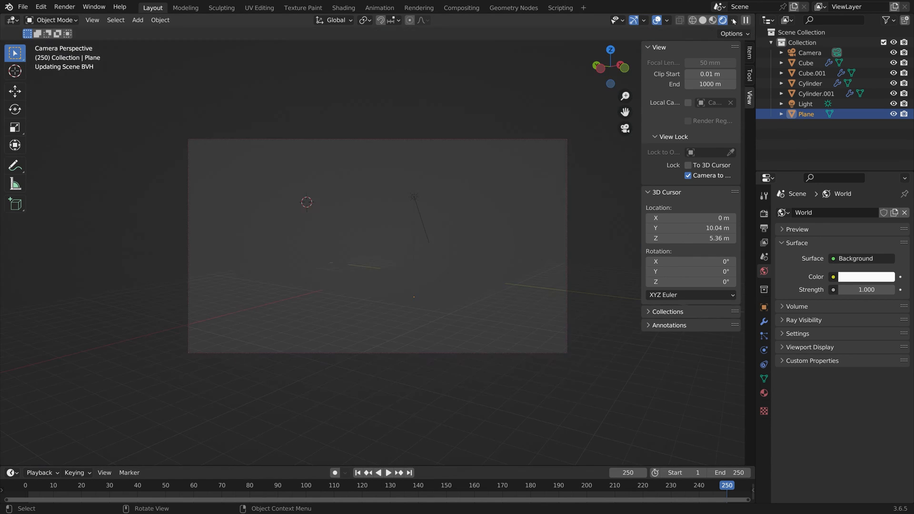
Enable Lock Camera to View so the camera follows viewport navigation for framing.
left_click(721, 20)
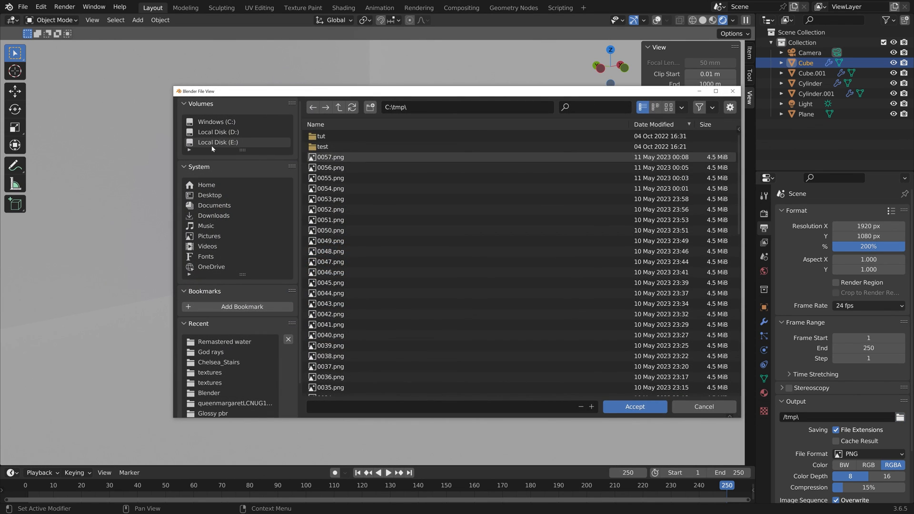
Point the PNG output to a new Water tut folder under E:\Large renders.
left_click(218, 142)
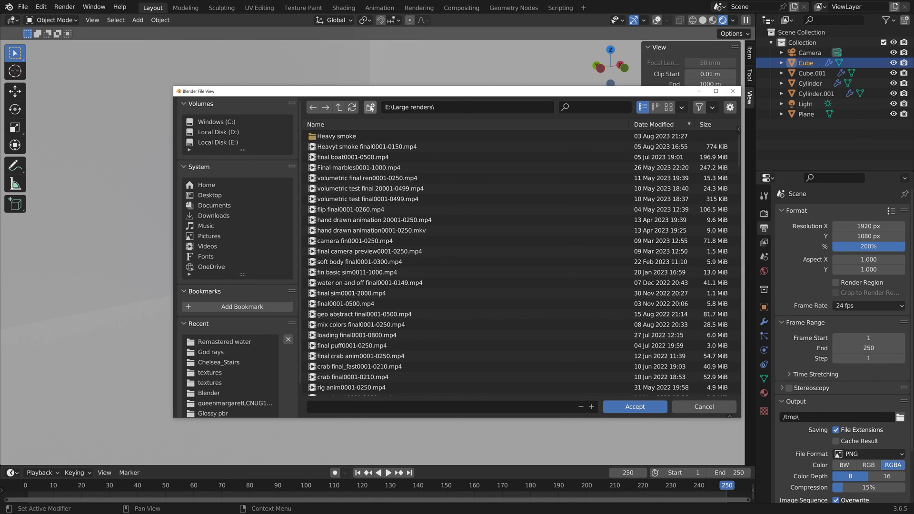
left_click(370, 106)
type("Water tut")
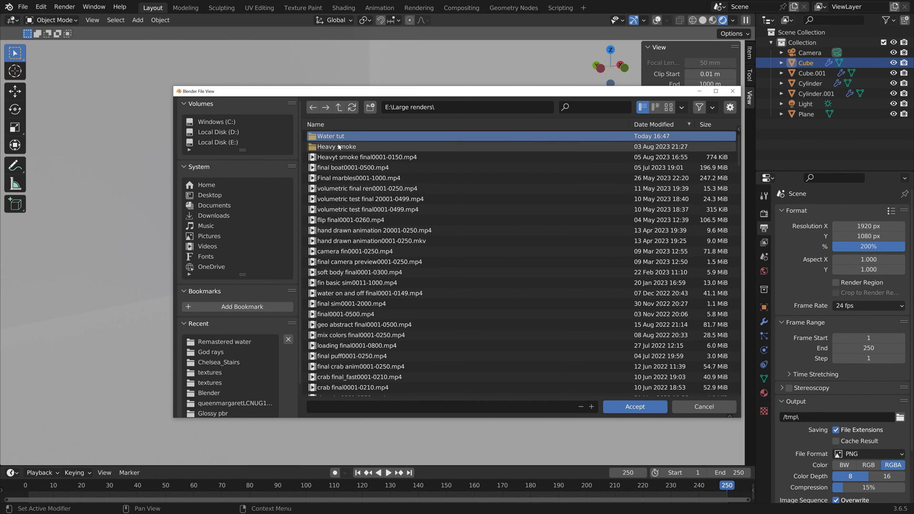
double_click(330, 136)
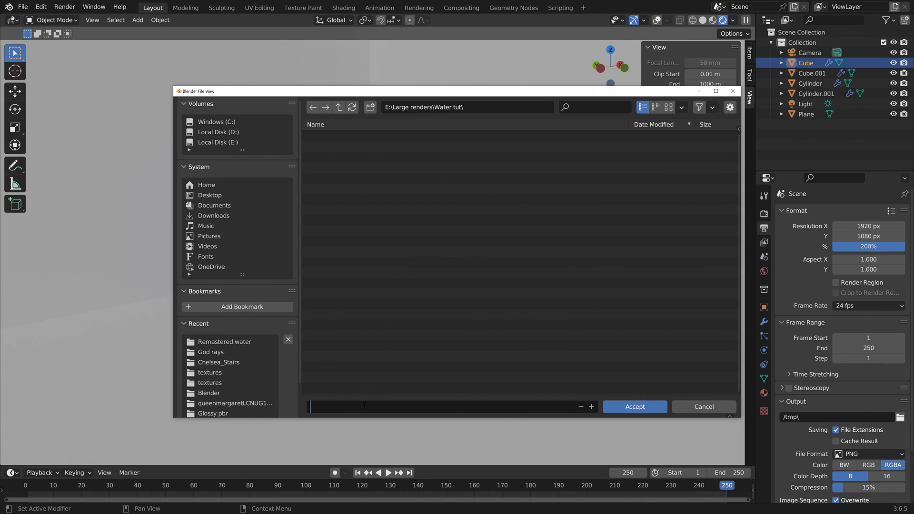
left_click(634, 406)
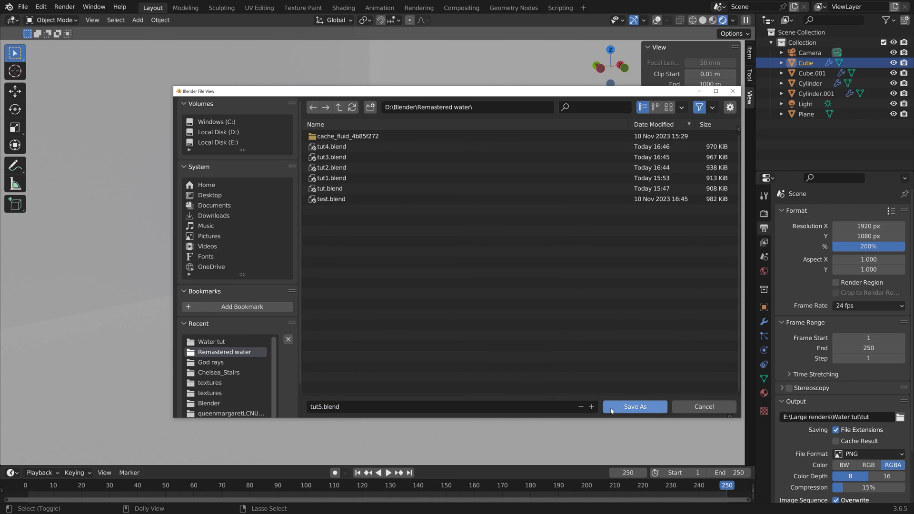
Save the project as tut5.blend.
left_click(634, 407)
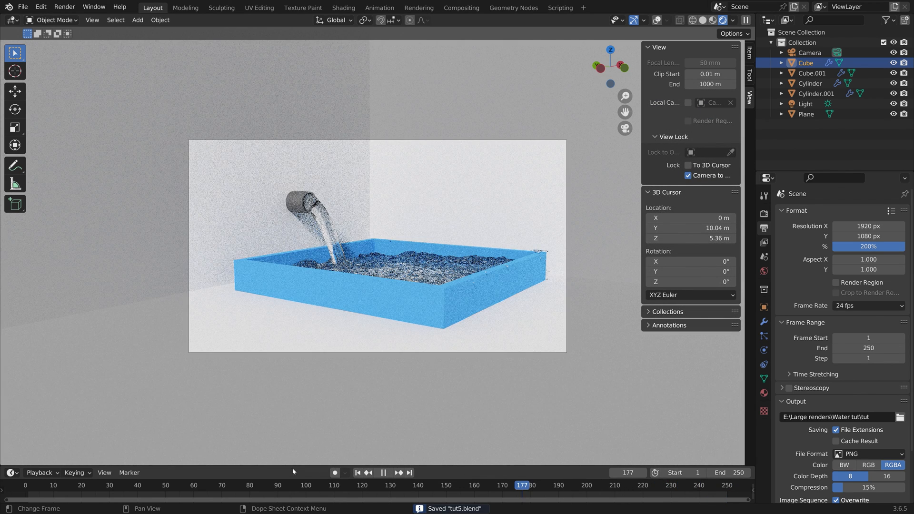
Stop the timeline playback and bring up the Render menu for Render Animation.
left_click(104, 485)
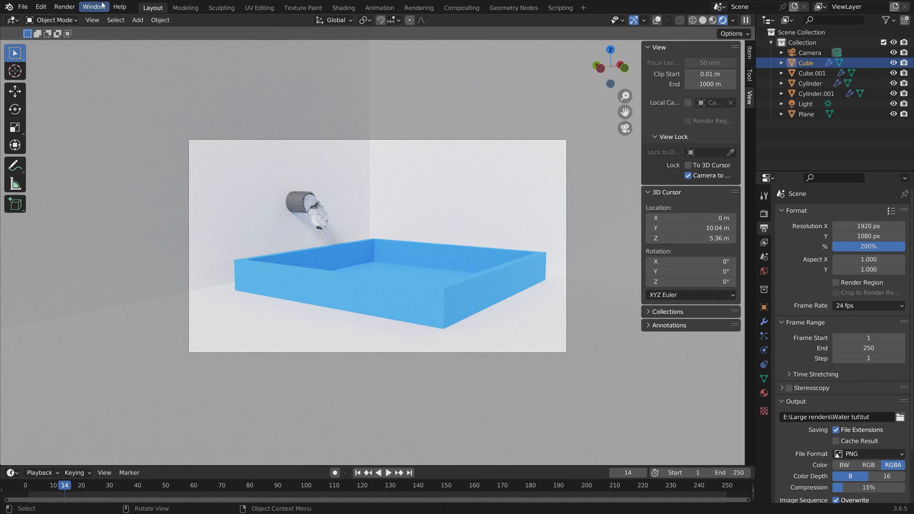
left_click(64, 7)
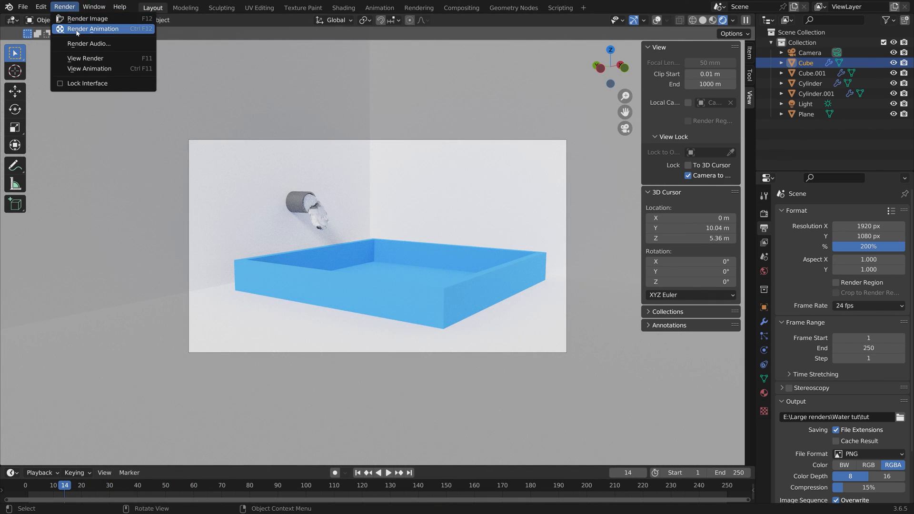